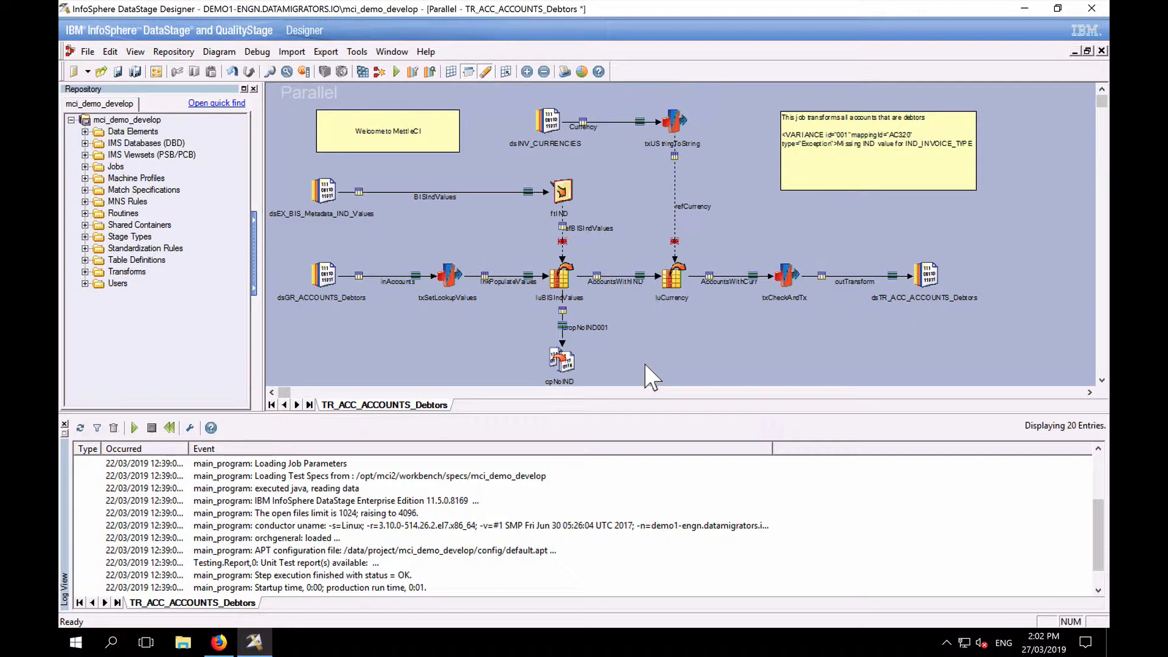
mouse_move(484, 302)
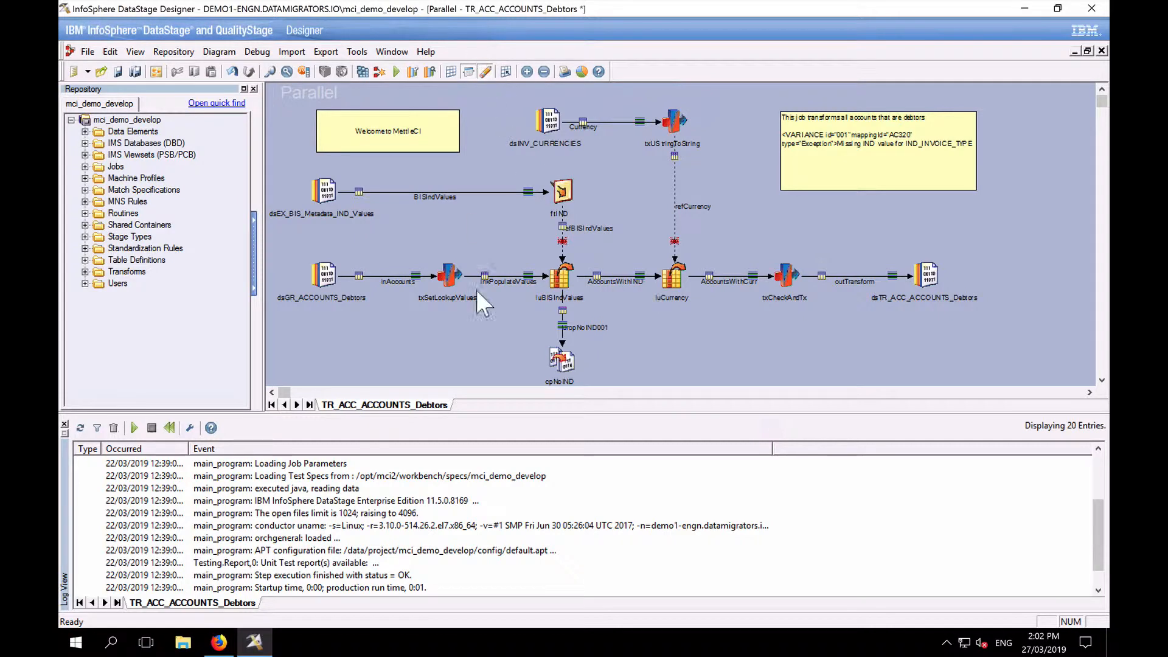
mouse_move(484, 347)
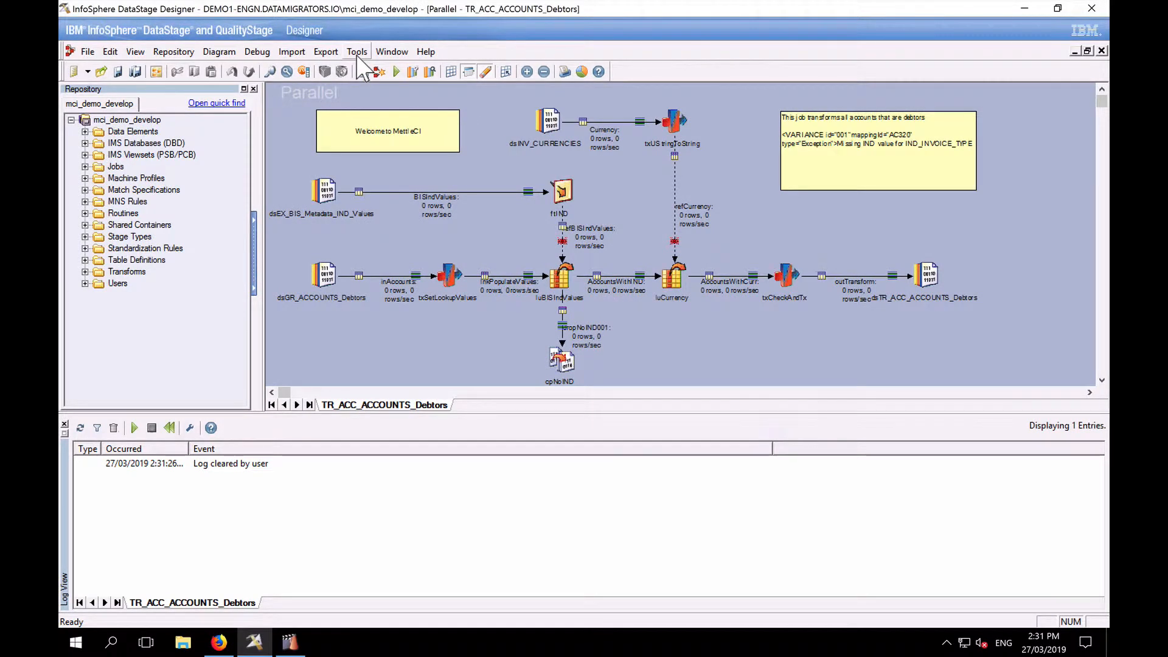
Step: Launch MettleCI - Unit Test Specification for TR_ACC_ACCOUNTS_Debtors from the Tools > Custom menu
left_click(357, 52)
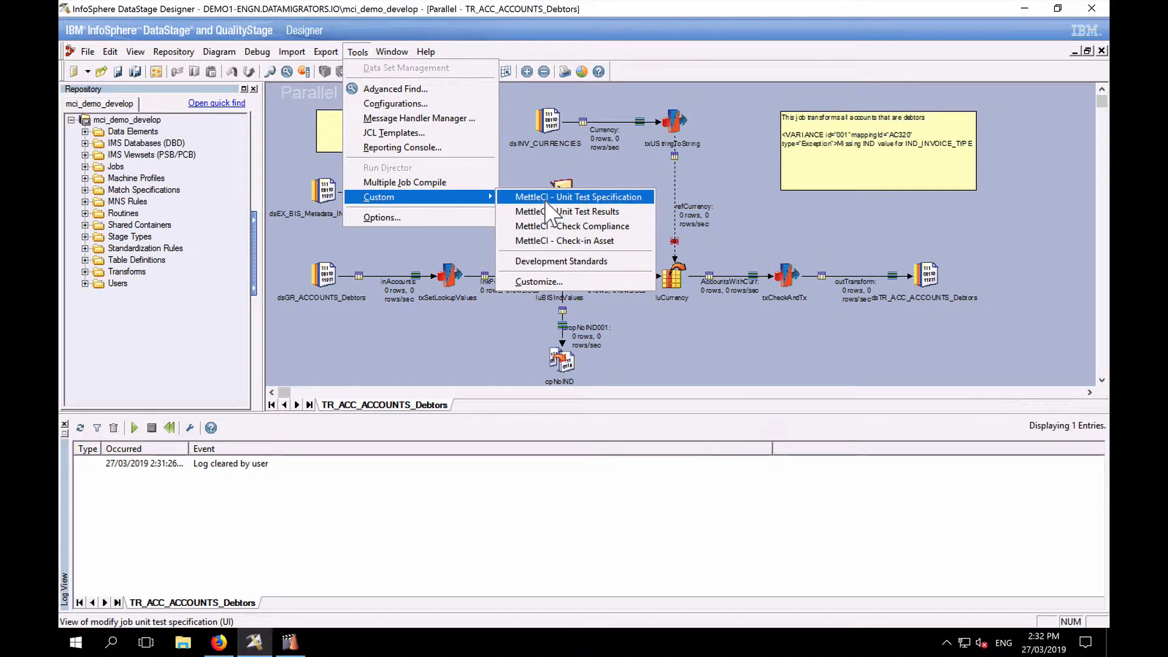
left_click(579, 197)
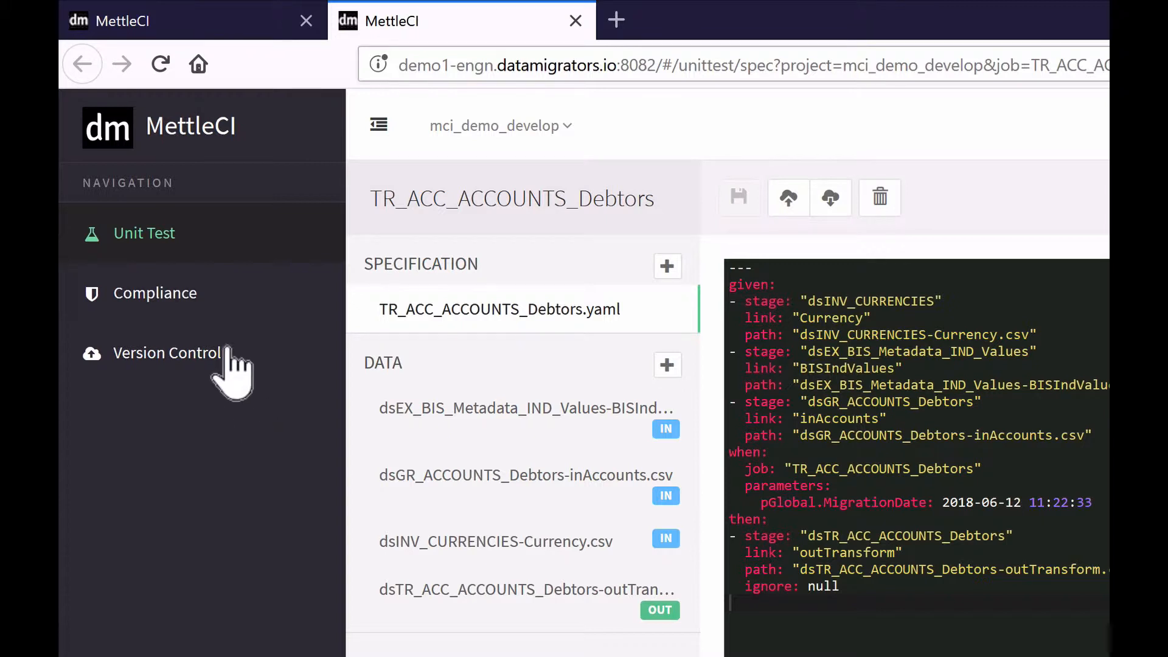
mouse_move(167, 353)
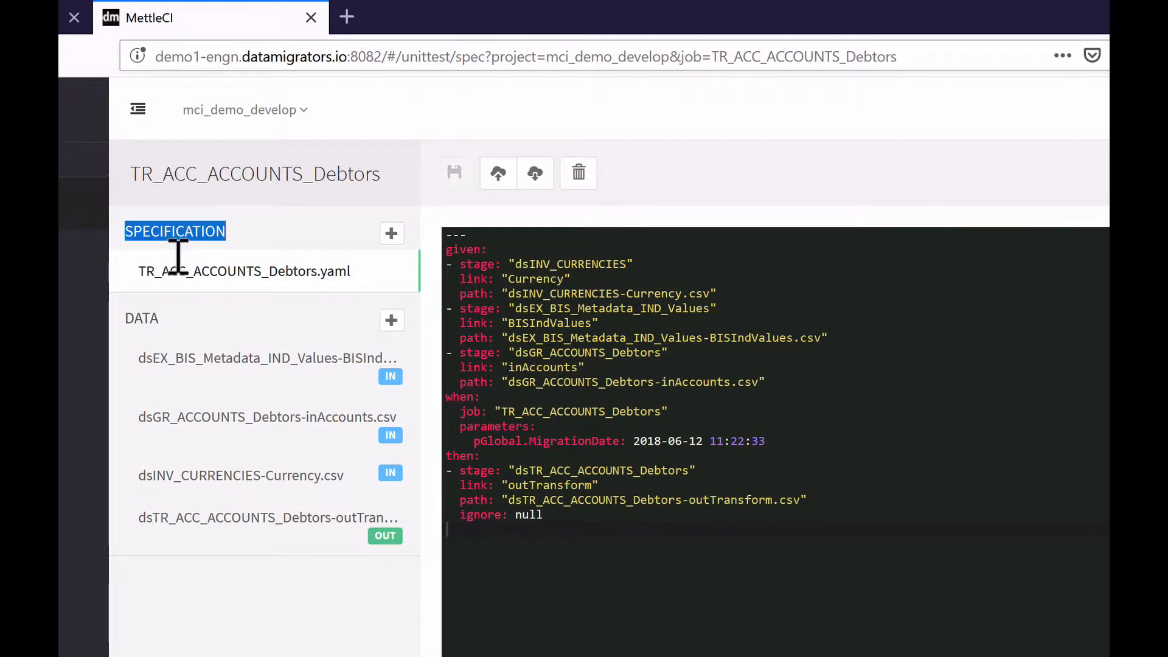
mouse_move(186, 309)
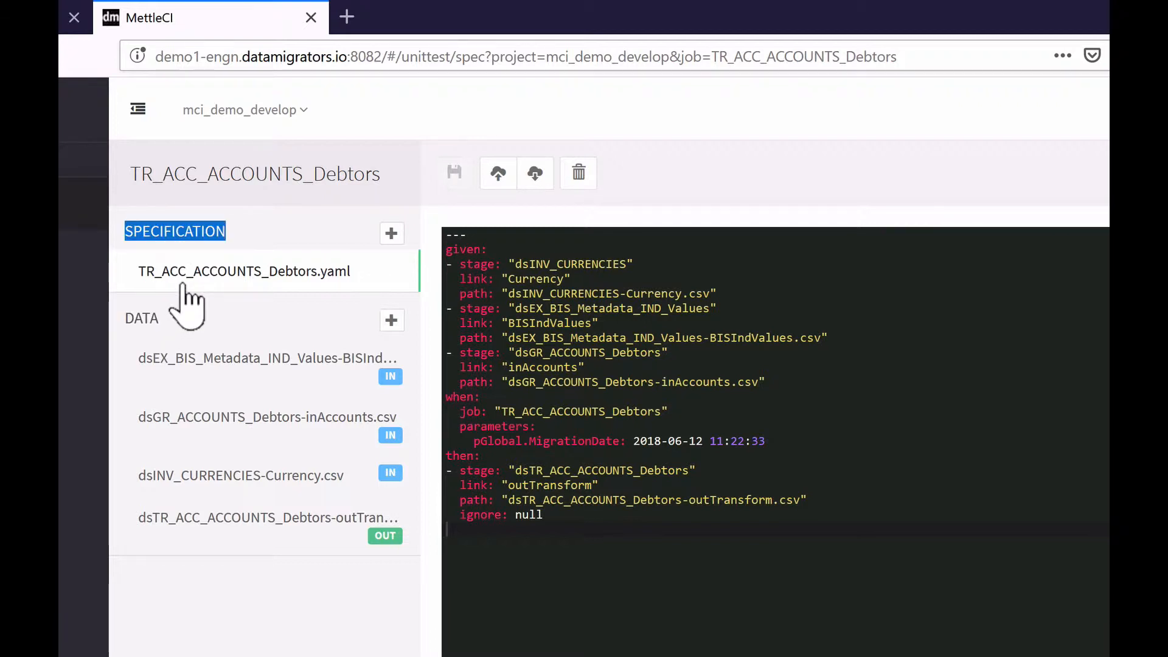
mouse_move(167, 298)
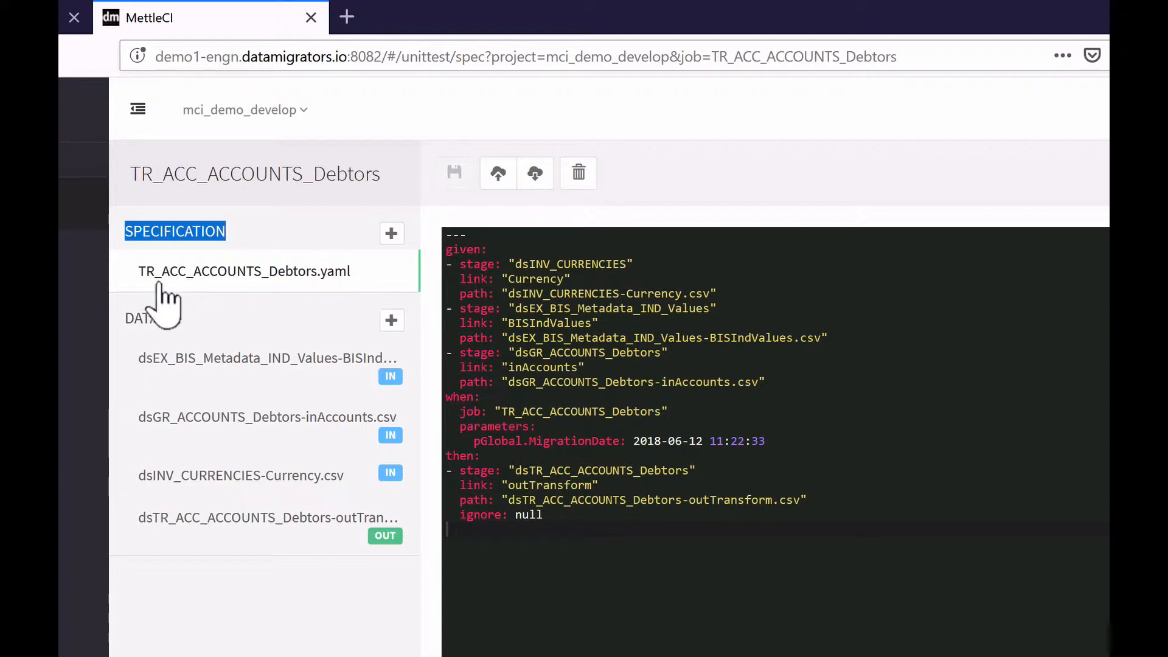
mouse_move(309, 309)
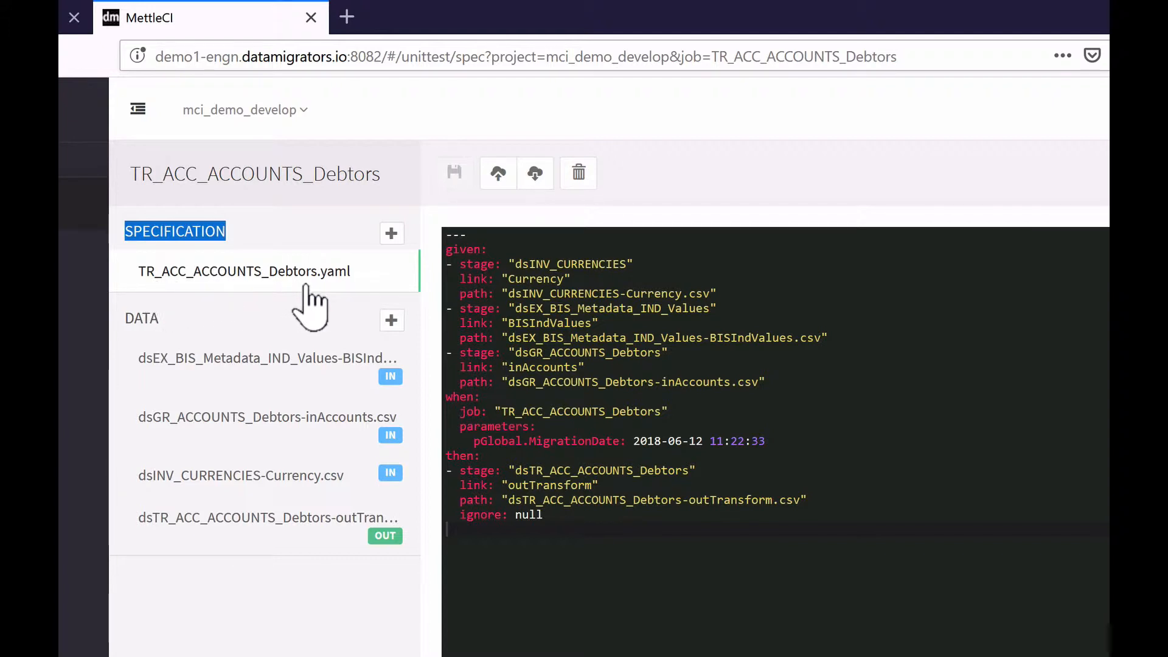
mouse_move(361, 309)
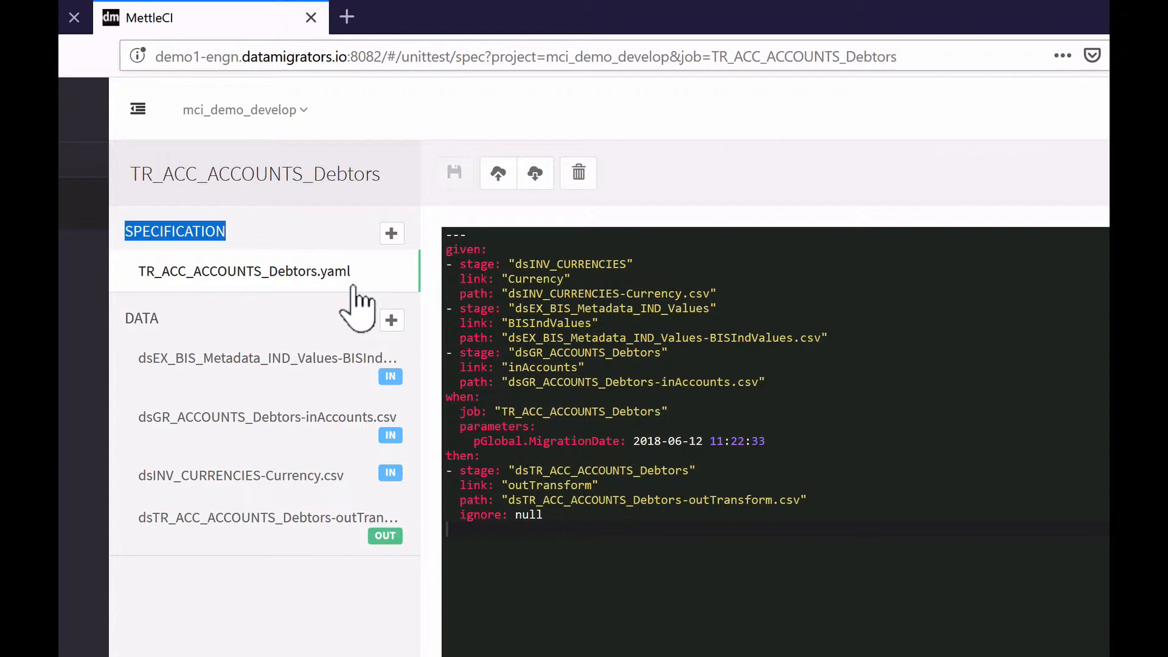
mouse_move(340, 306)
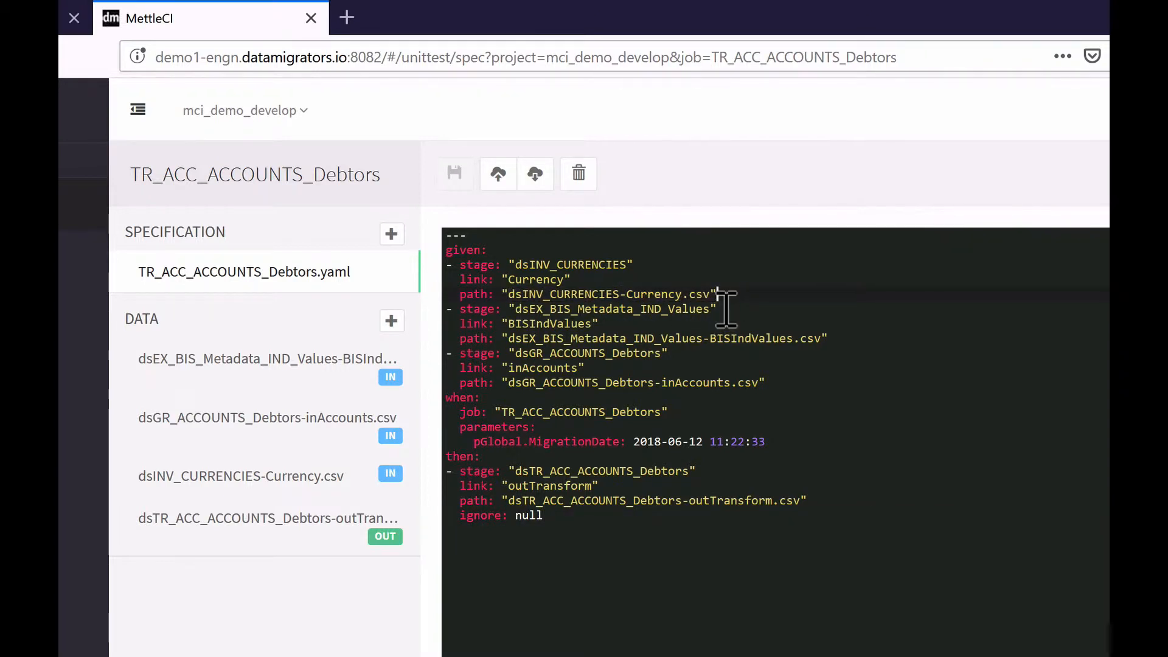
mouse_move(266, 357)
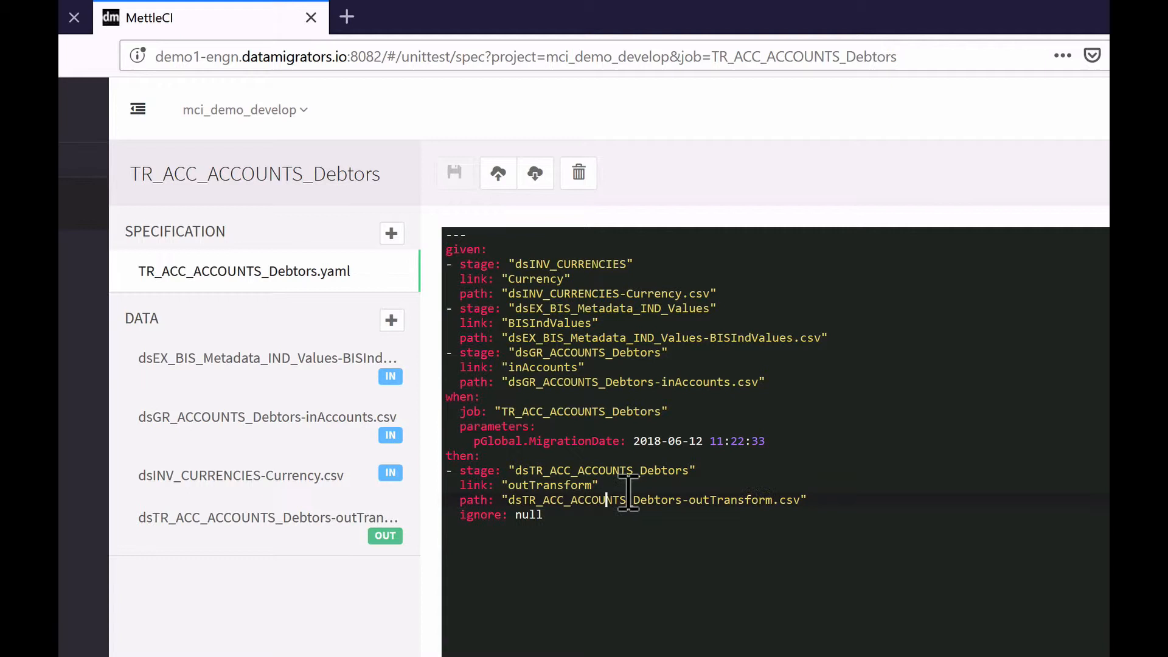
mouse_move(266, 357)
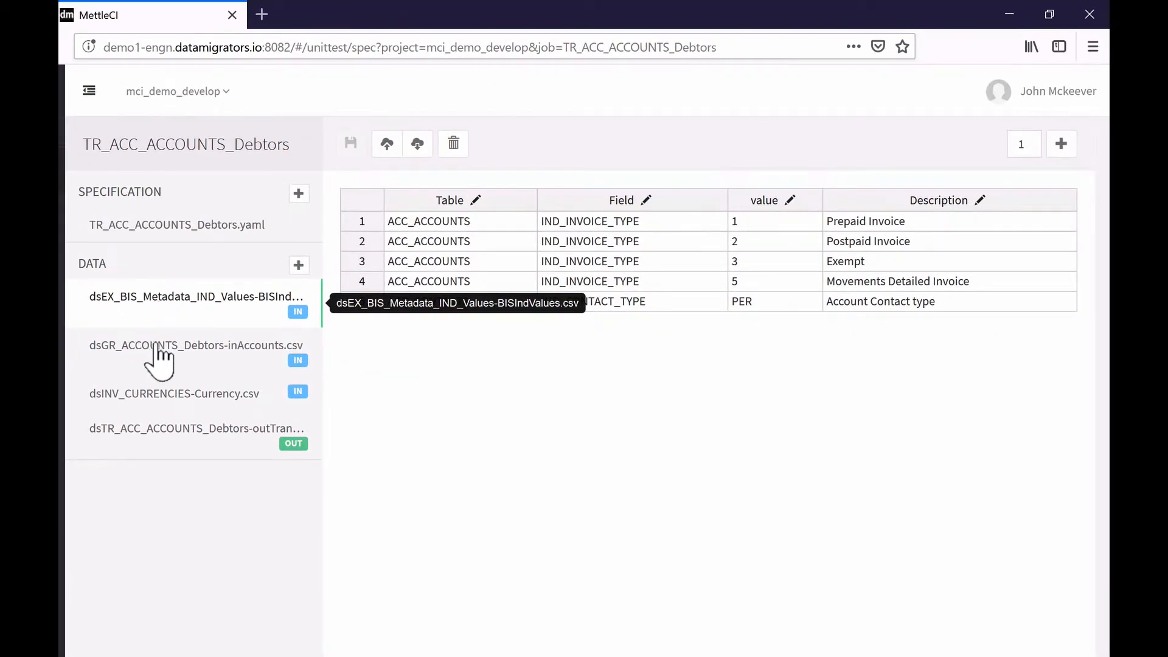
Step: In dsINV_CURRENCIES-Currency.csv, correct TXT_NAME to 'Australian Dollar' and save the file
left_click(196, 344)
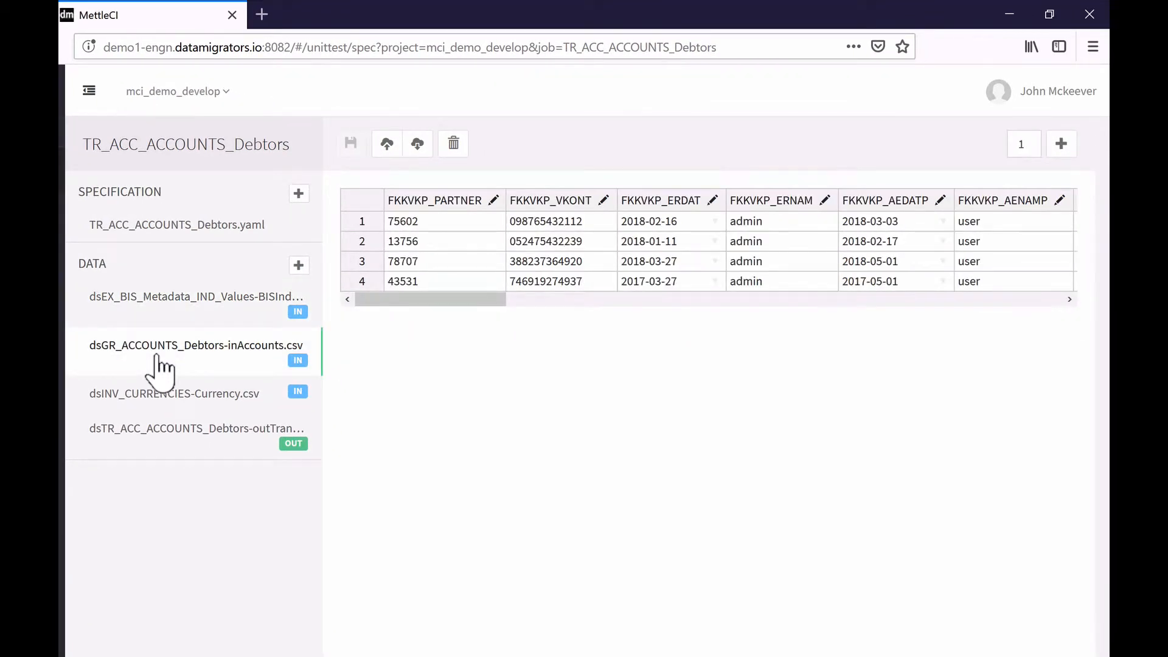
left_click(174, 393)
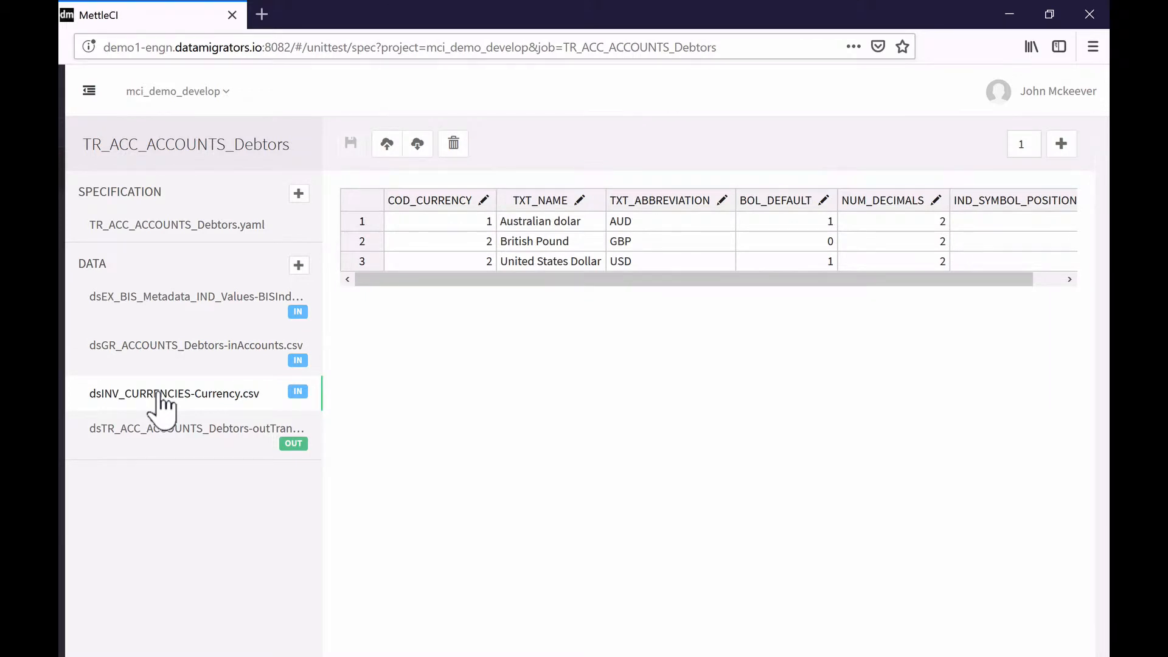
left_click(539, 221)
type("Dol")
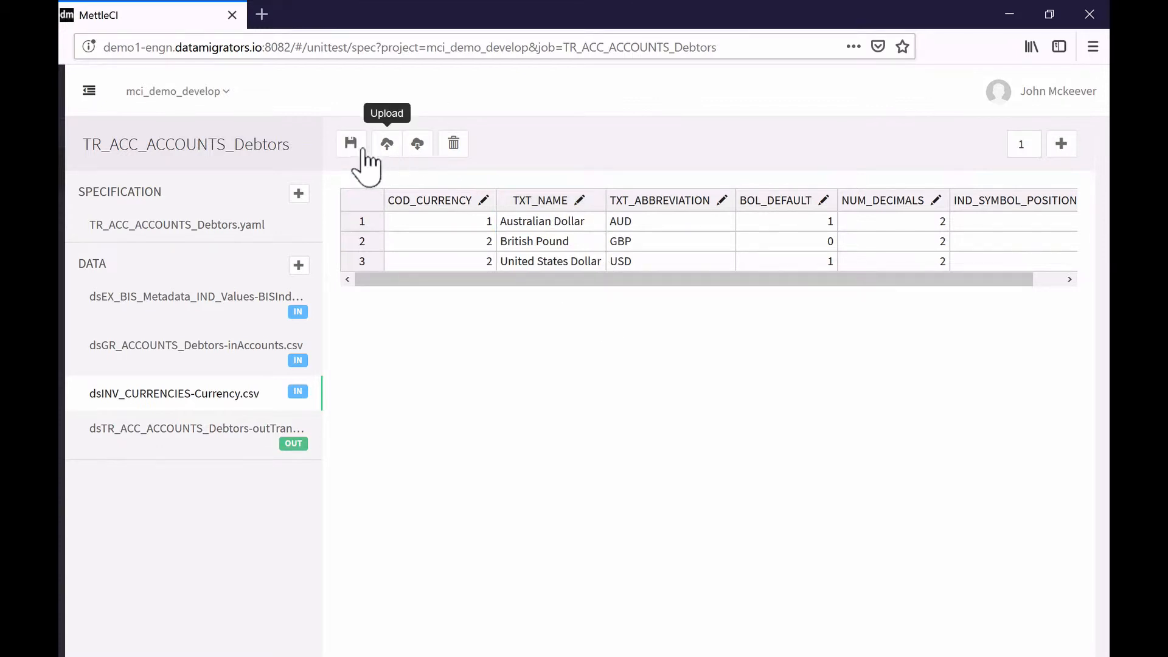
left_click(350, 143)
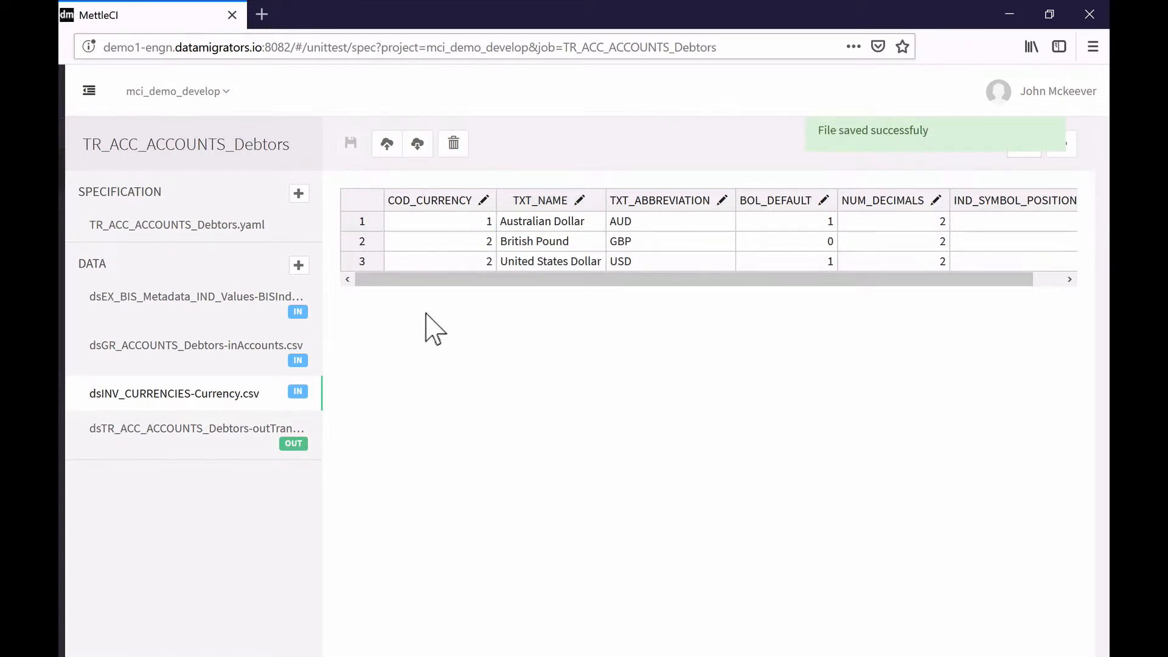
mouse_move(386, 144)
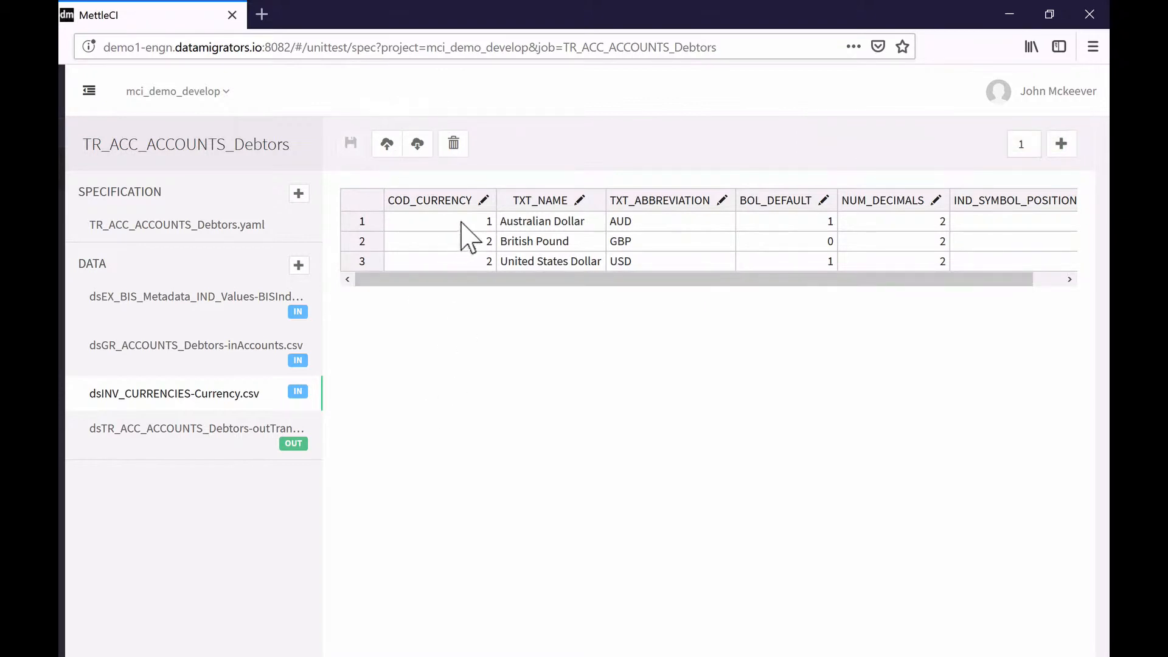
mouse_move(476, 337)
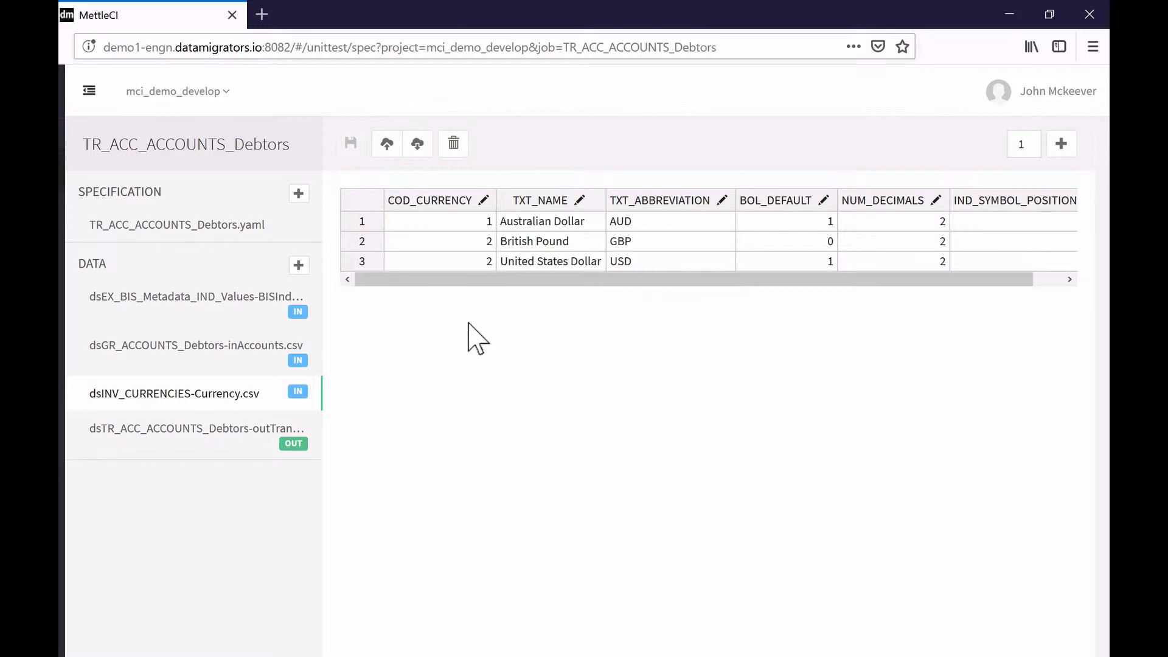
mouse_move(488, 320)
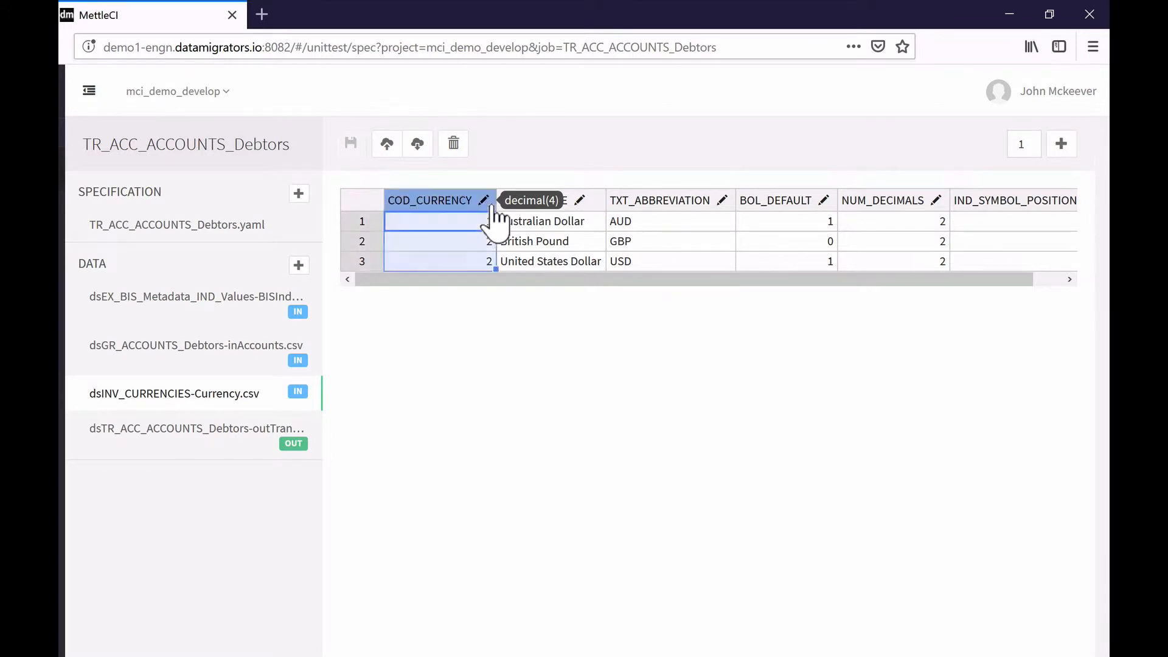
Step: Fabricate COD_CURRENCY as random.number between 1 and 100 and apply it to the column
left_click(483, 200)
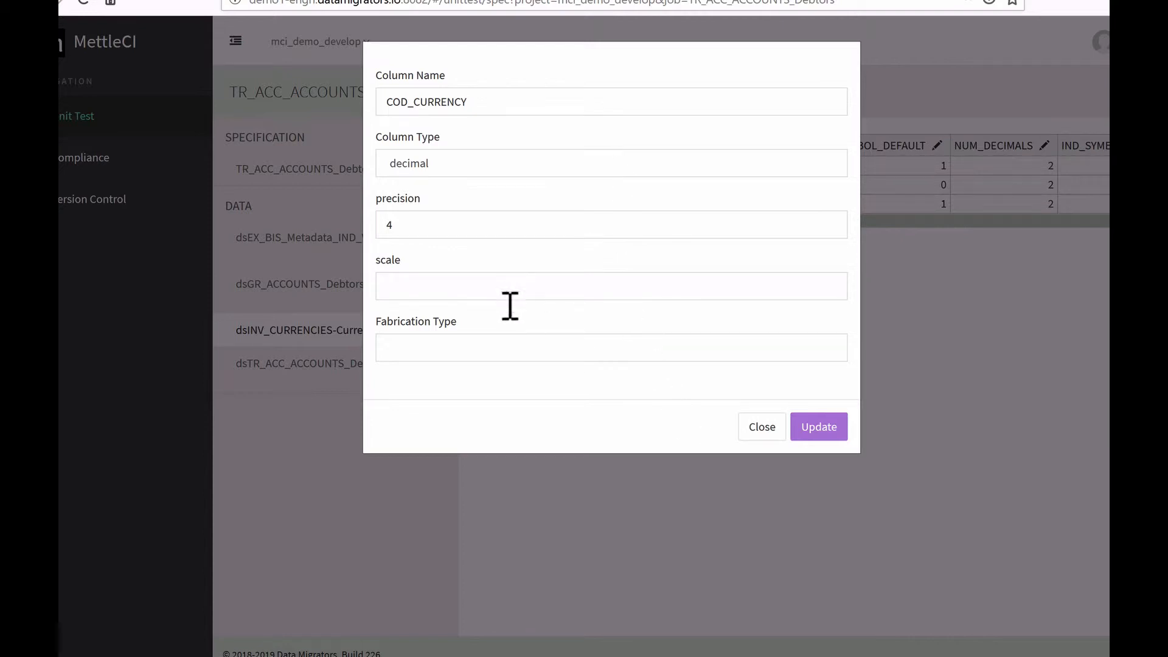
mouse_move(503, 358)
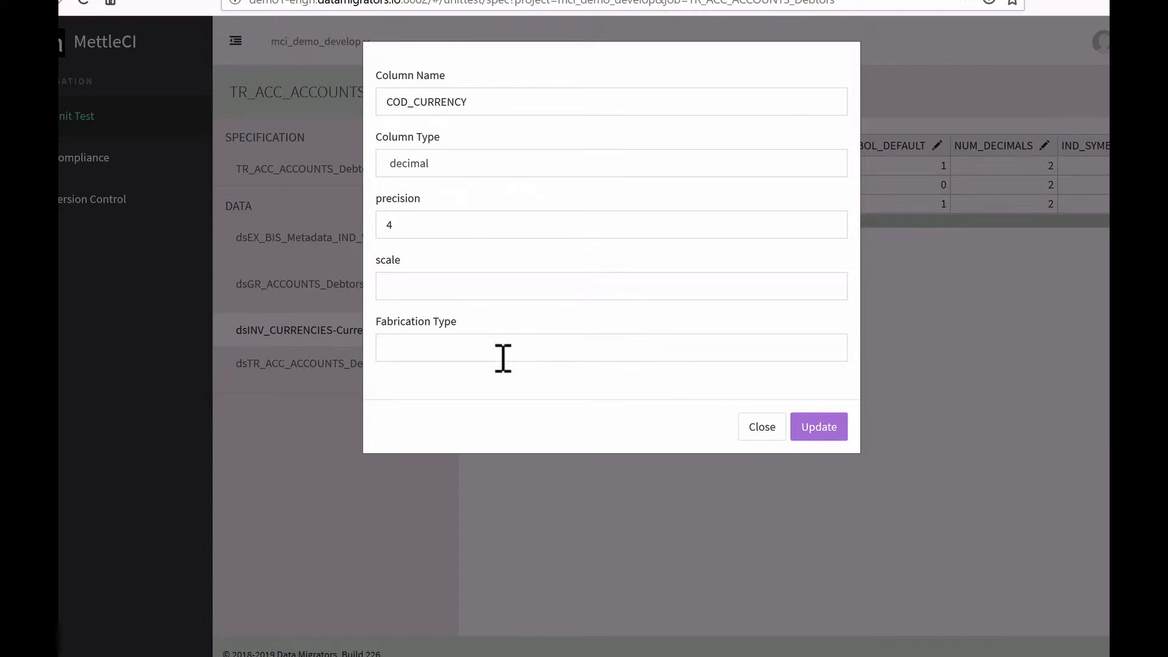
left_click(610, 347)
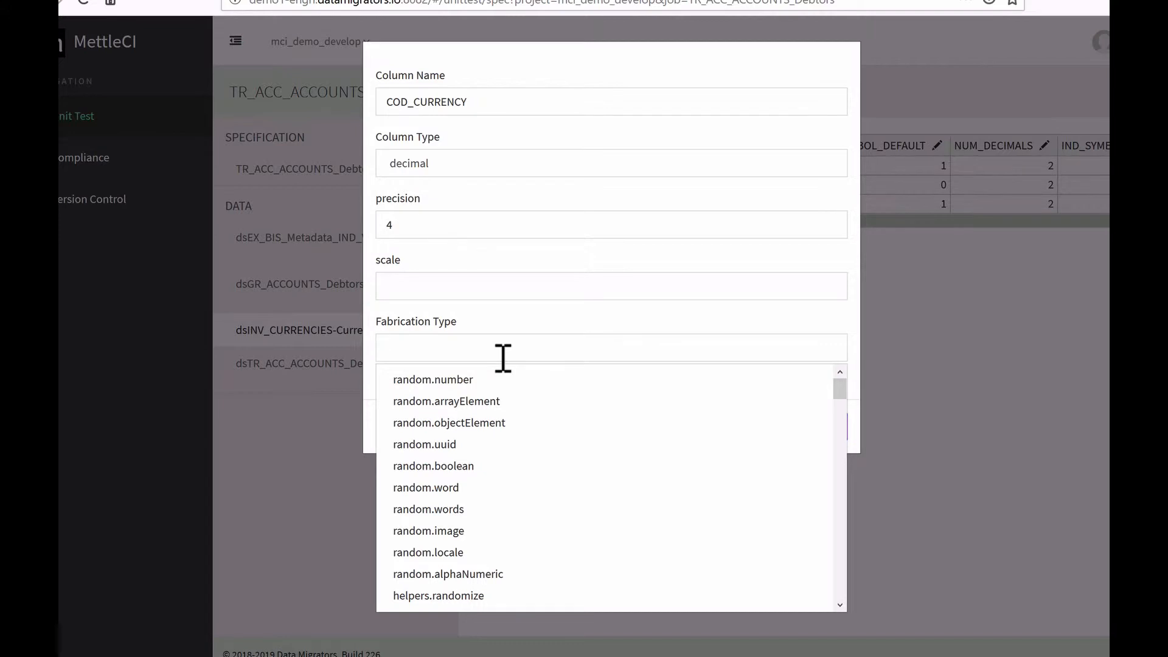
left_click(434, 380)
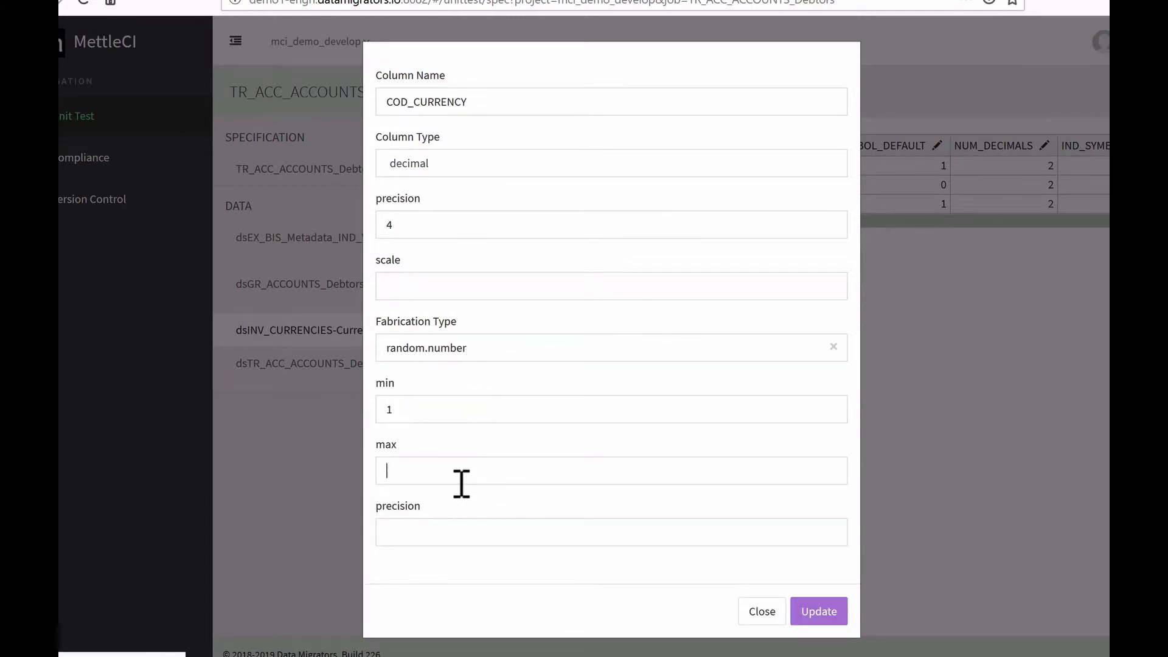
type("100")
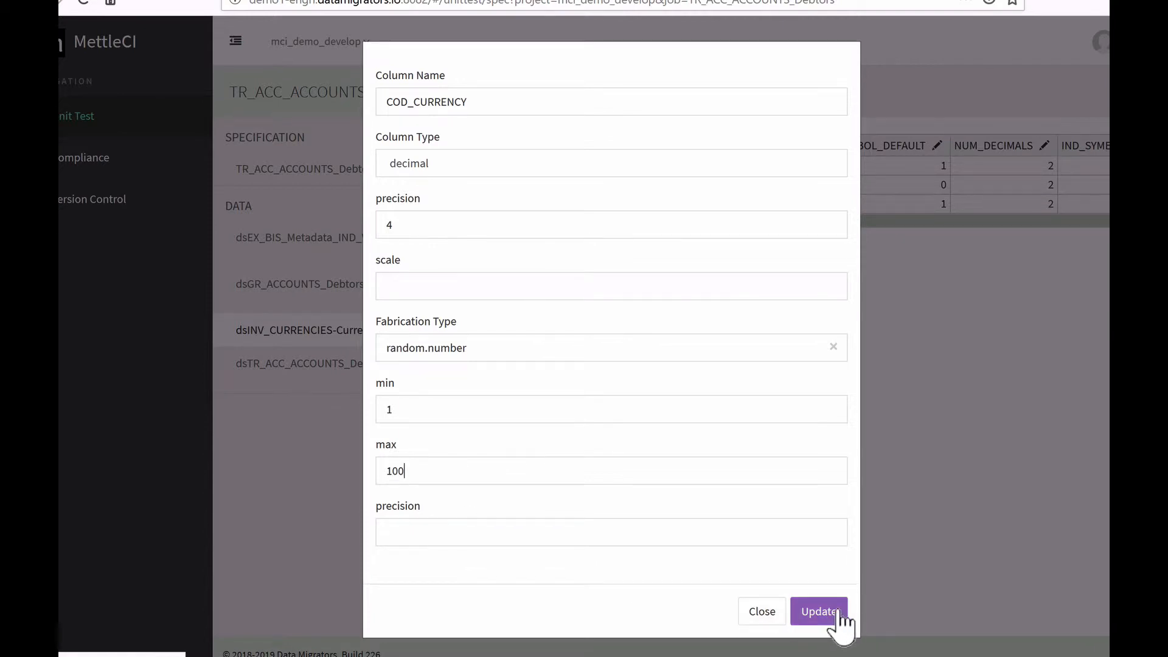
left_click(819, 611)
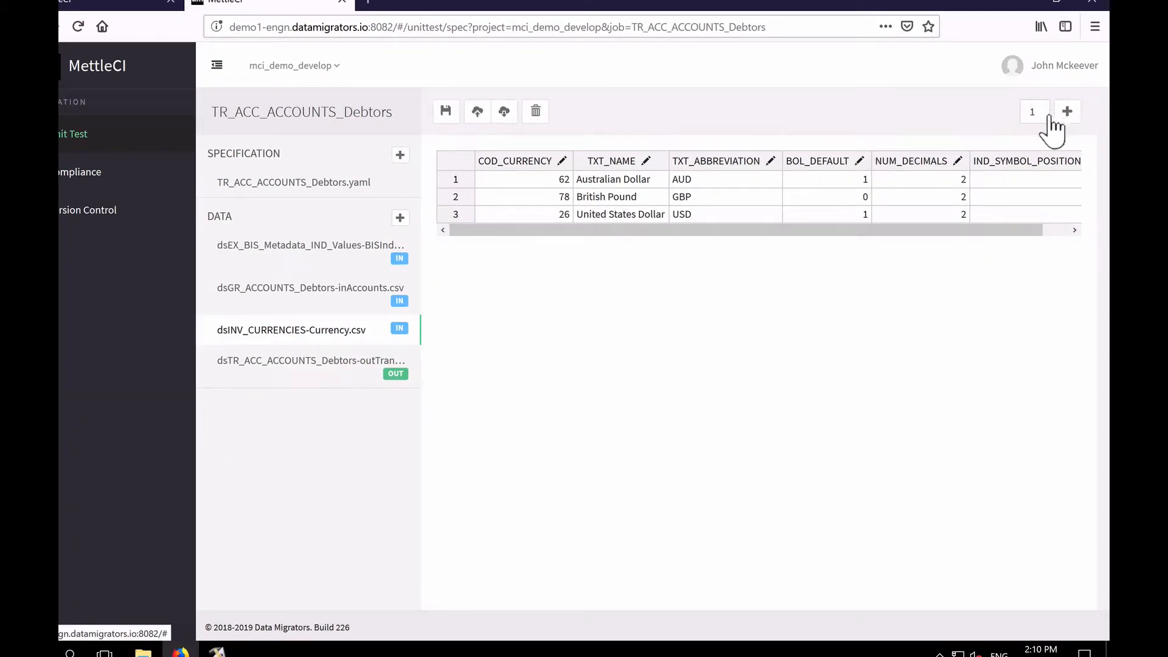
Step: Add 10 rows to the Currency test data with random COD_CURRENCY values
type("0")
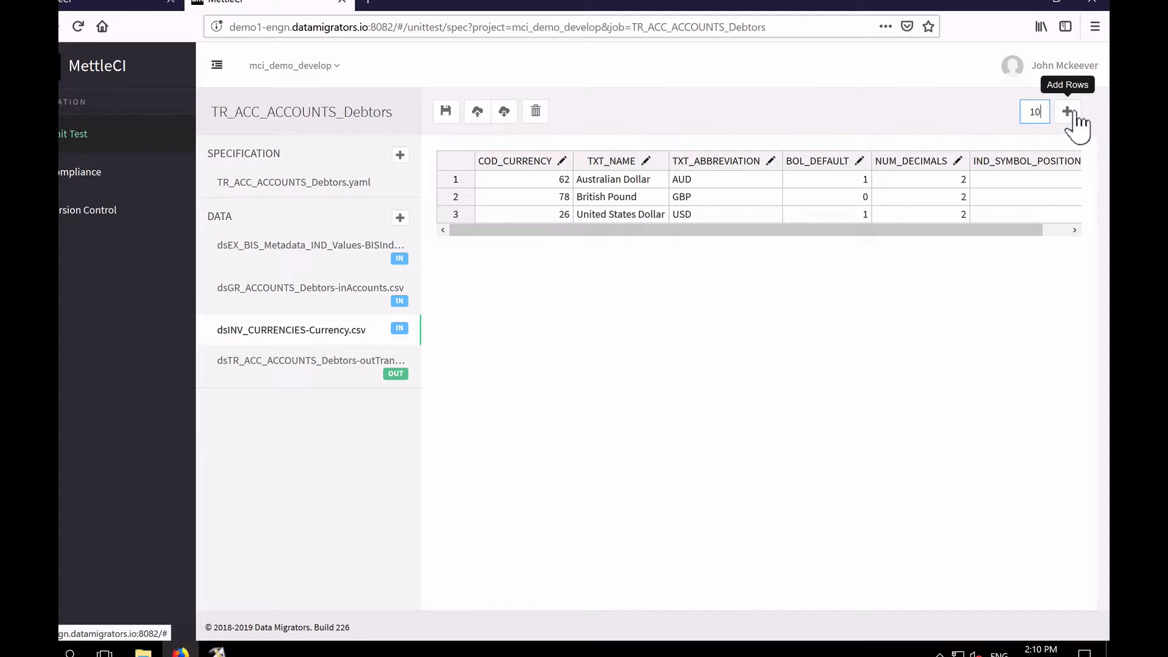
left_click(1068, 111)
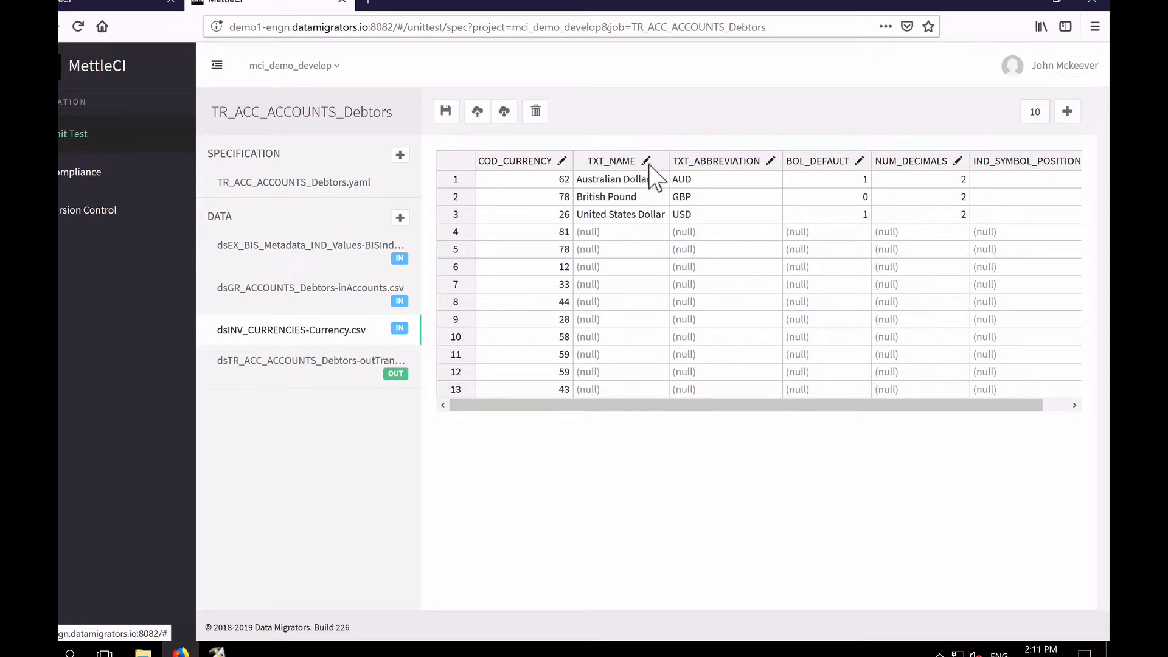
Step: Browse TXT_NAME fabrication types for 'address', then discard the unsaved Currency edits
left_click(645, 160)
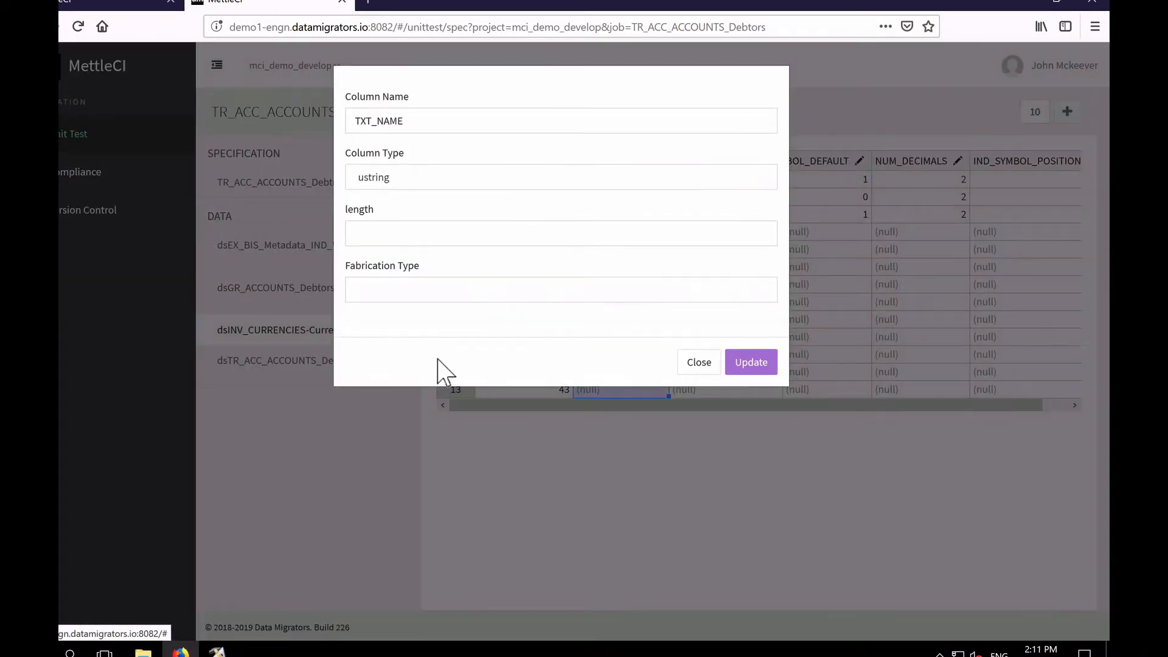
left_click(560, 289)
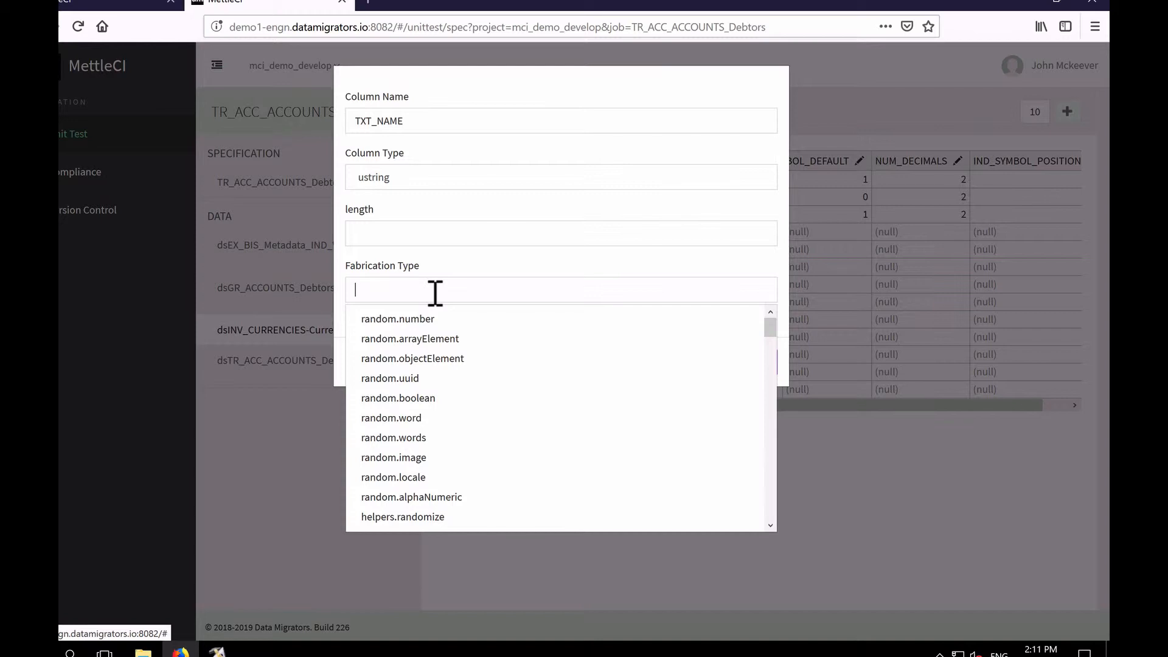
type("address")
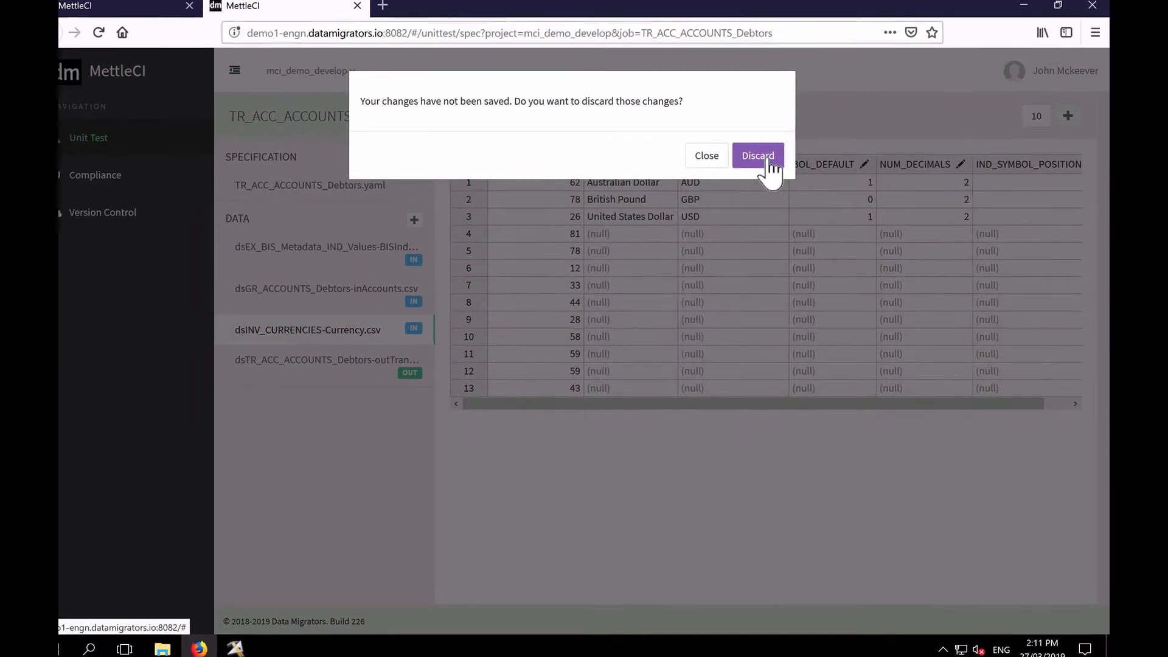
left_click(757, 154)
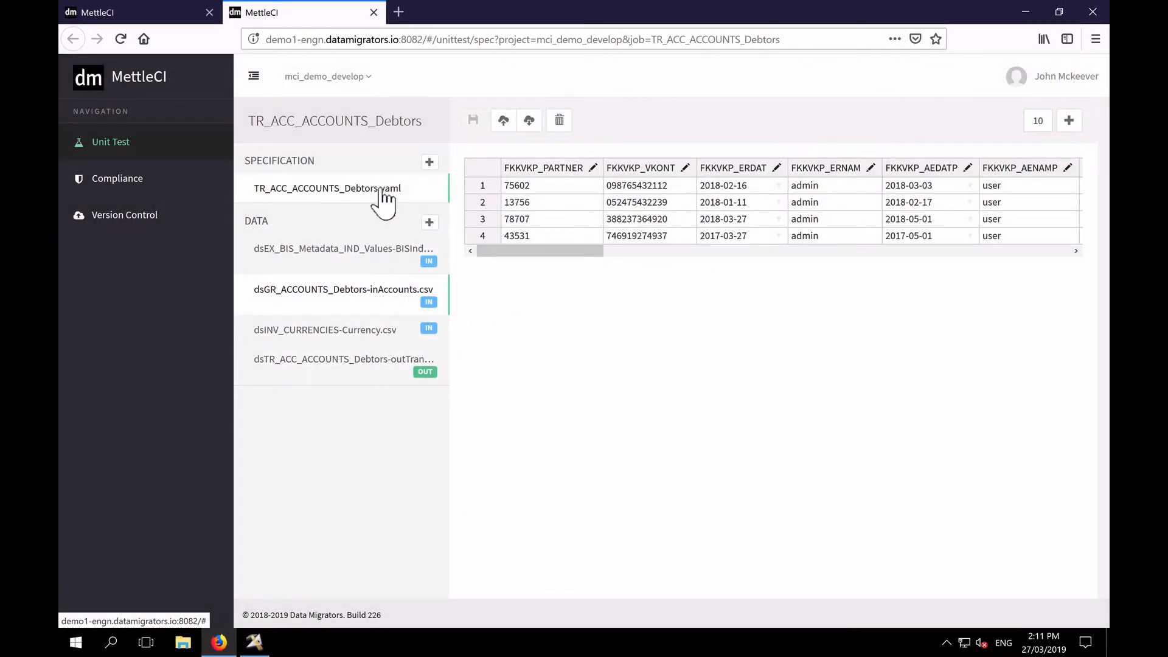
Step: View the TR_ACC_ACCOUNTS_Debtors.yaml specification, then return to DataStage Designer
left_click(328, 187)
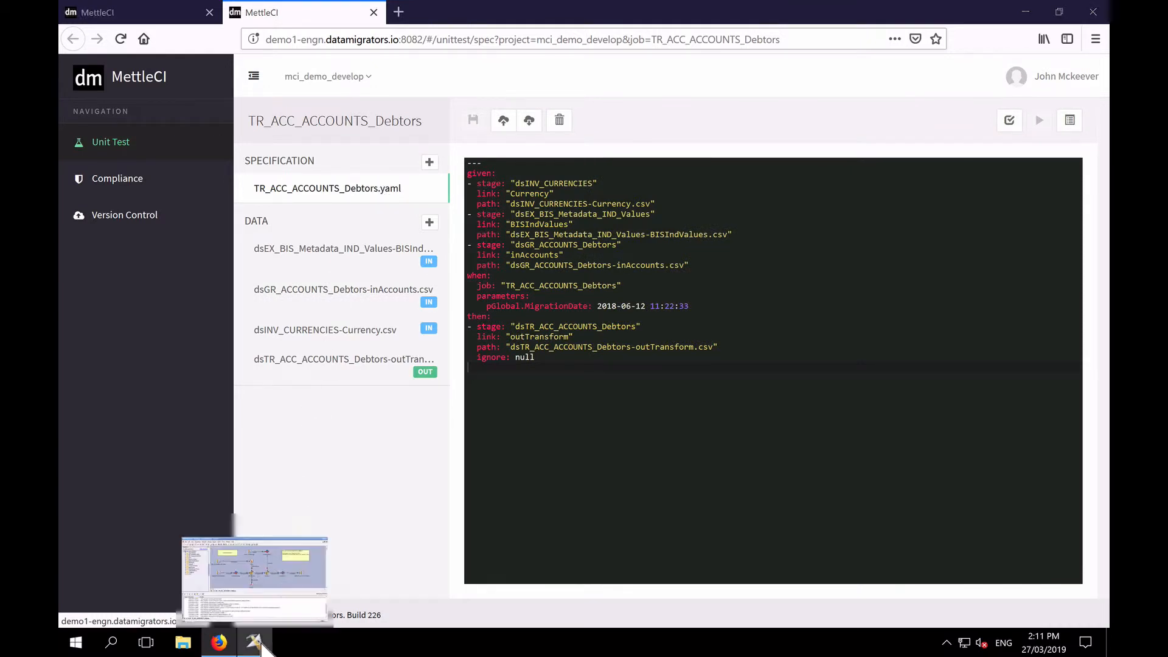
left_click(254, 641)
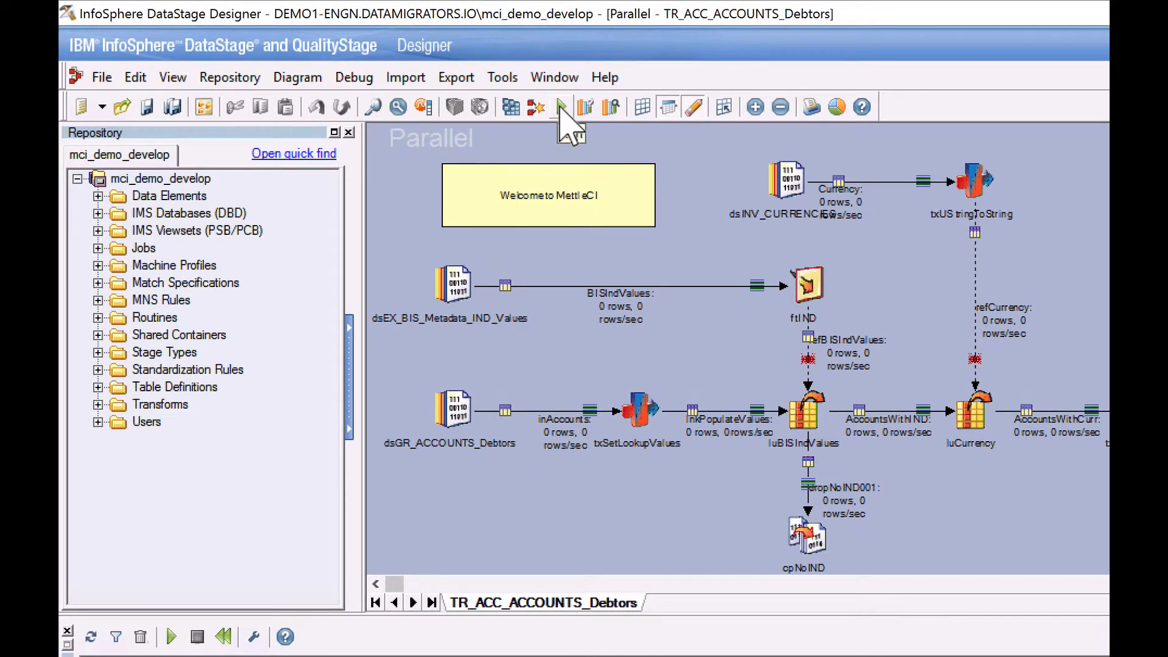
Step: Run TR_ACC_ACCOUNTS_Debtors with pUnitTesting parameters set to Enabled
left_click(561, 107)
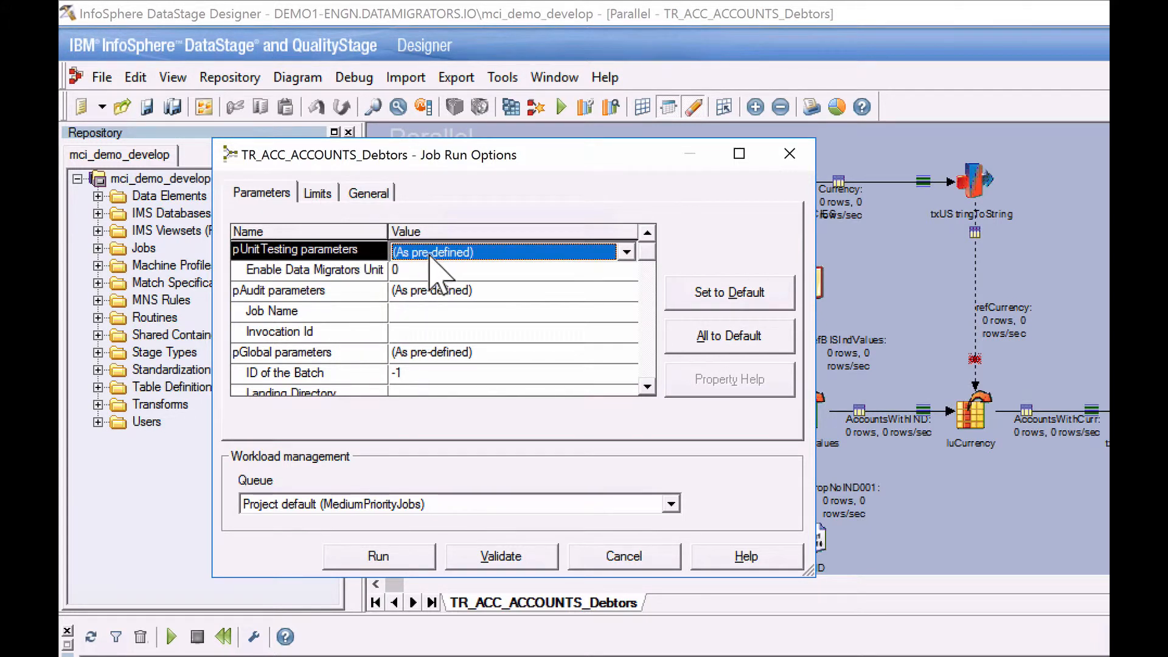
left_click(625, 252)
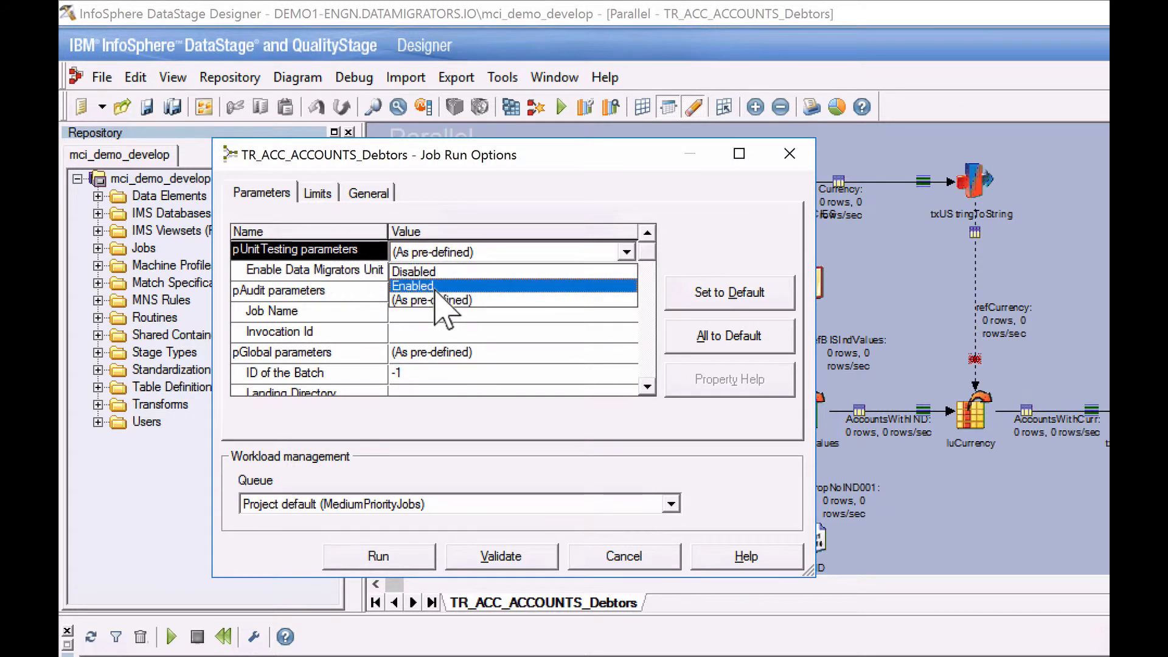
left_click(412, 284)
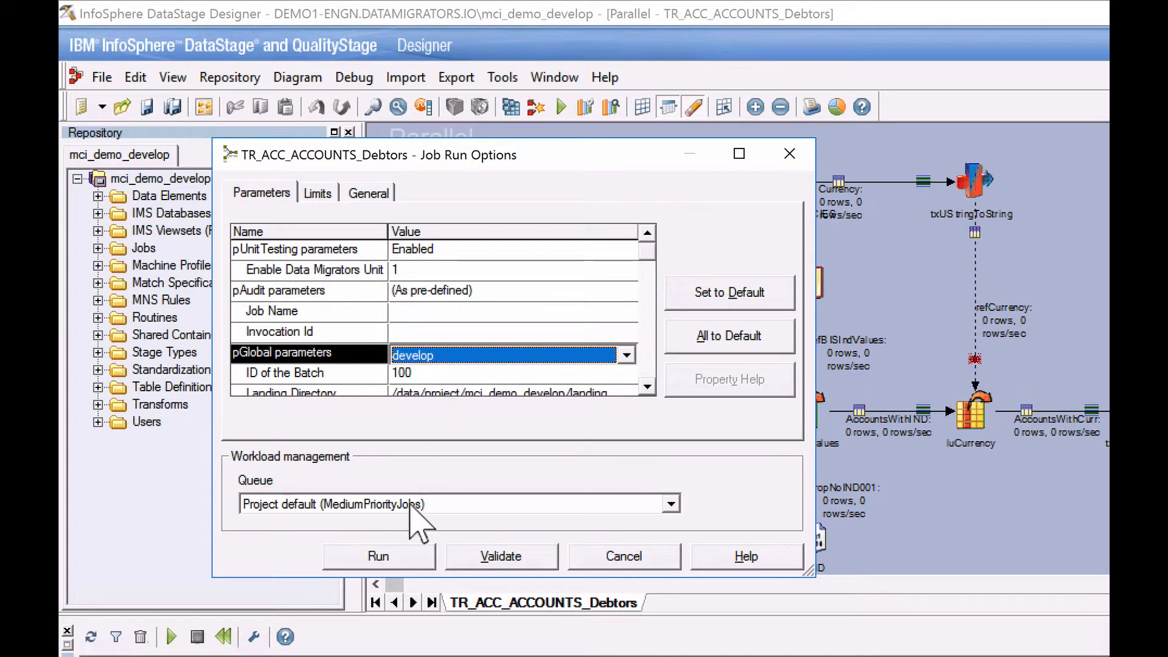
left_click(623, 556)
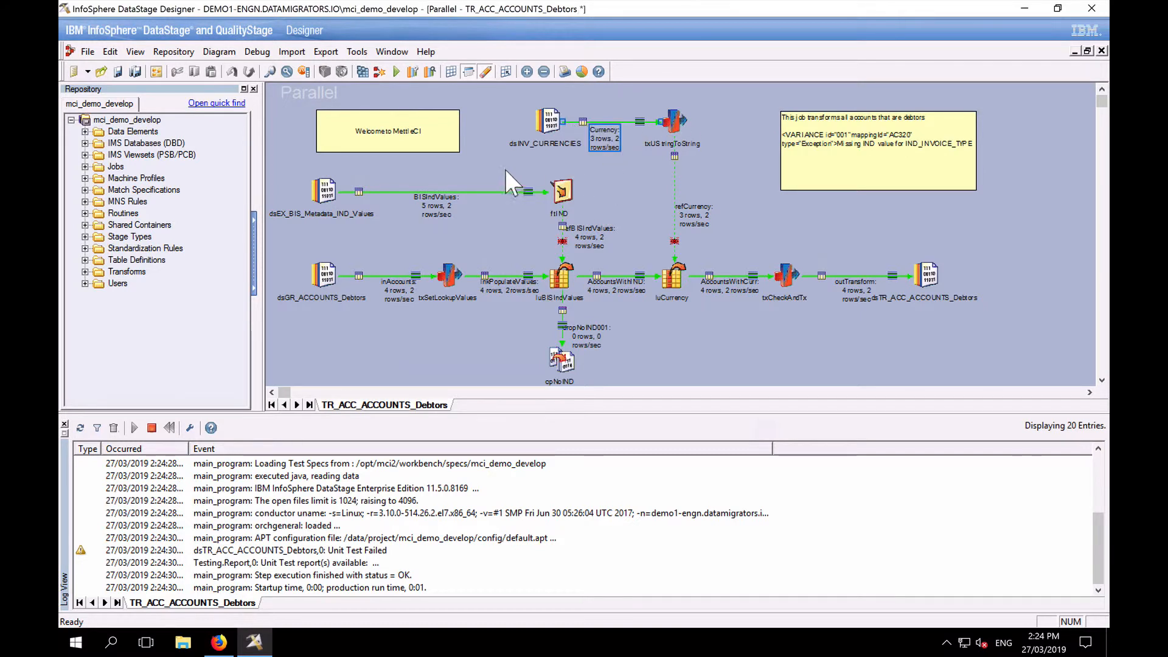
mouse_move(415, 262)
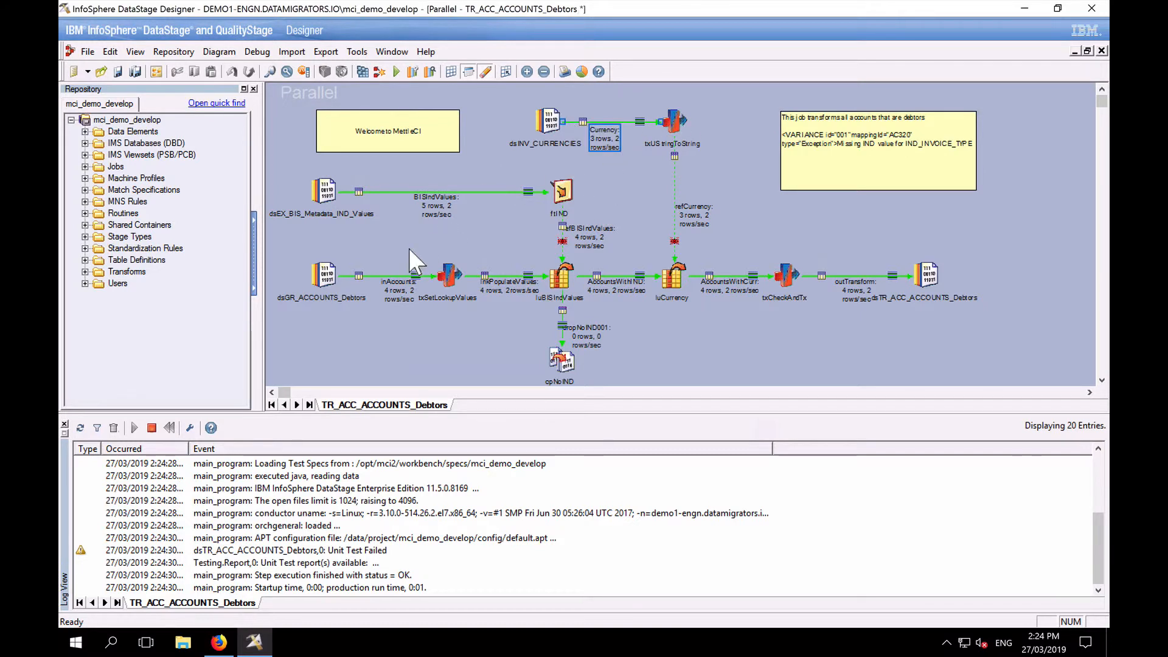
mouse_move(485, 516)
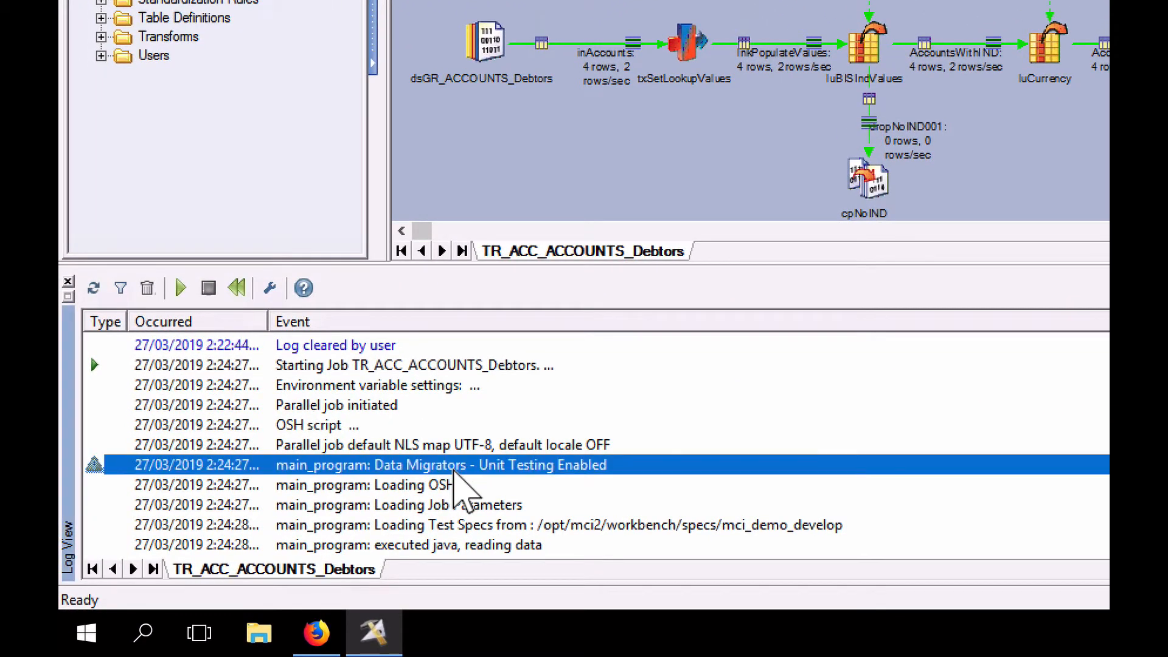
mouse_move(565, 499)
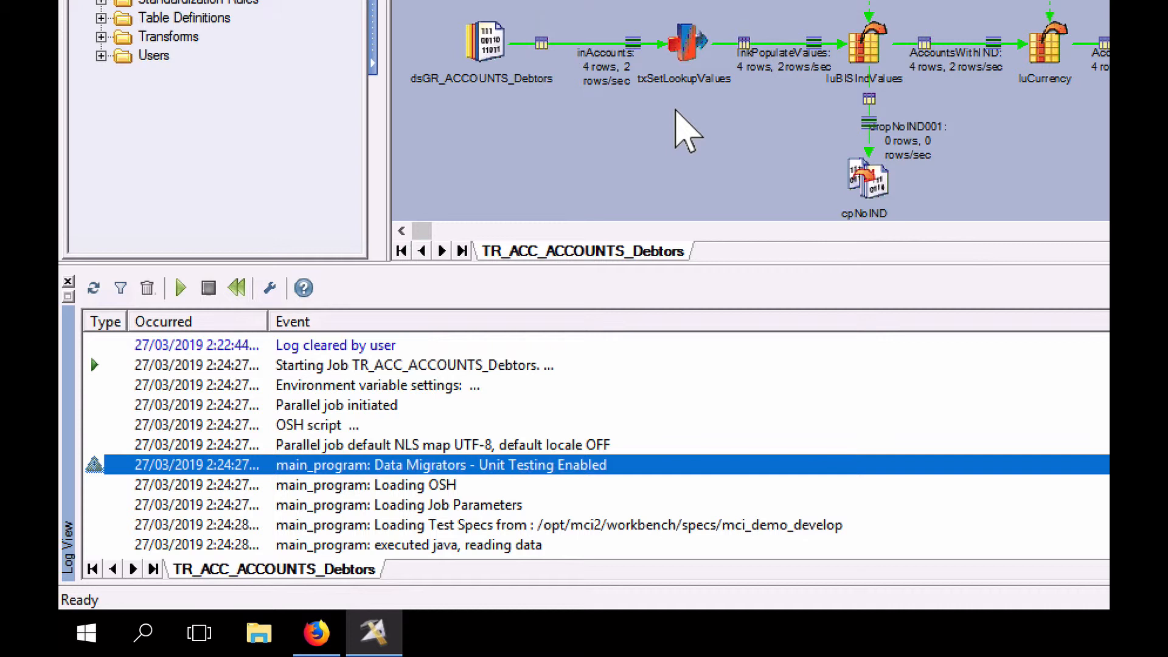
mouse_move(495, 15)
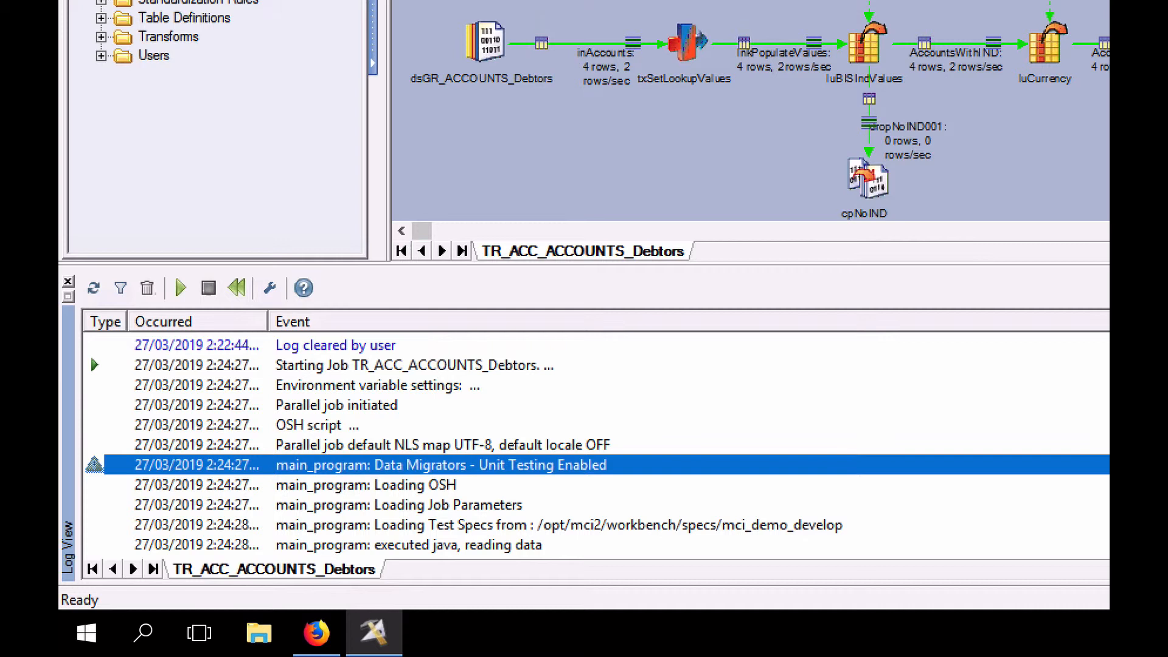
mouse_move(573, 98)
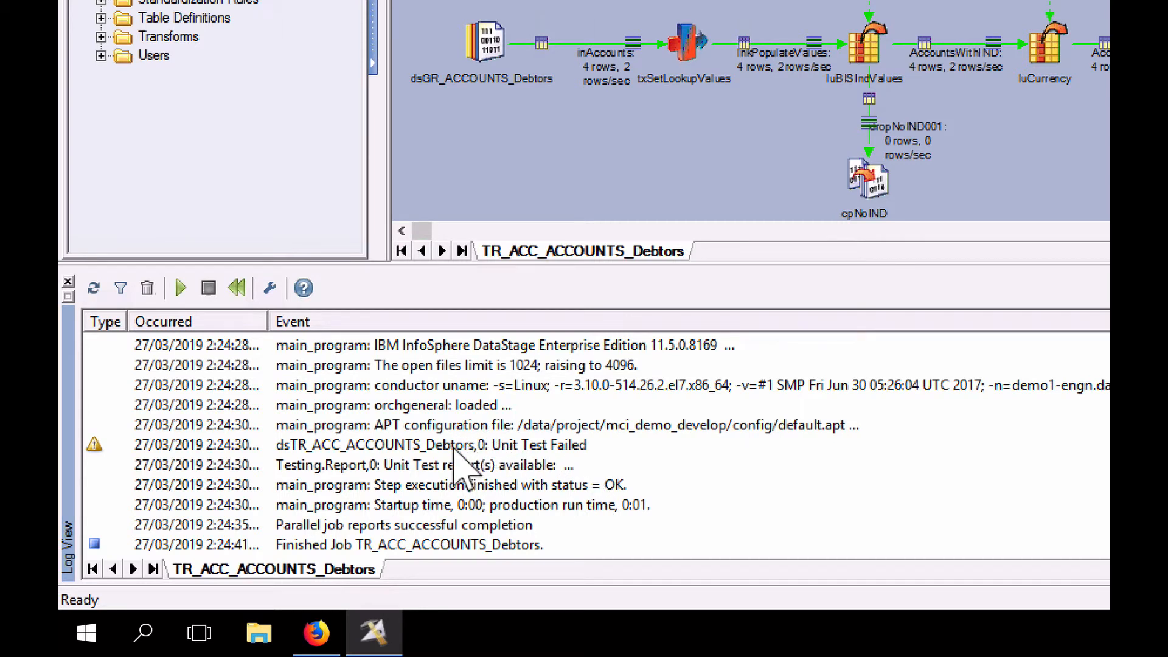
Step: Select the 'Unit Test Failed' warning entry in the job's run log
left_click(430, 445)
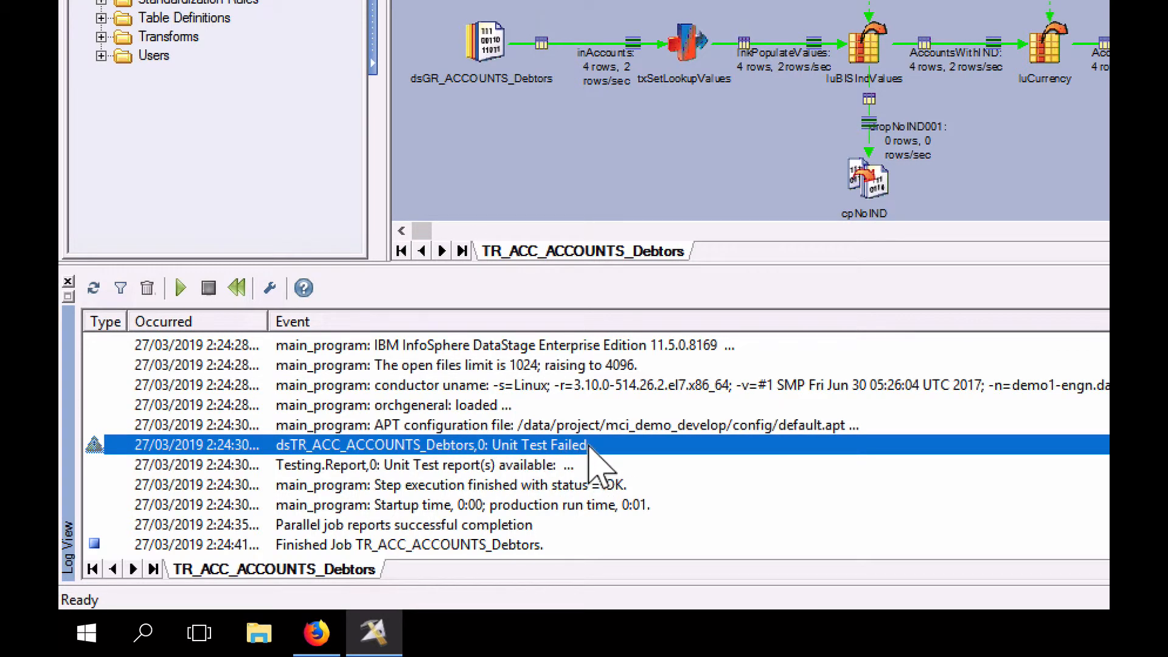
mouse_move(684, 224)
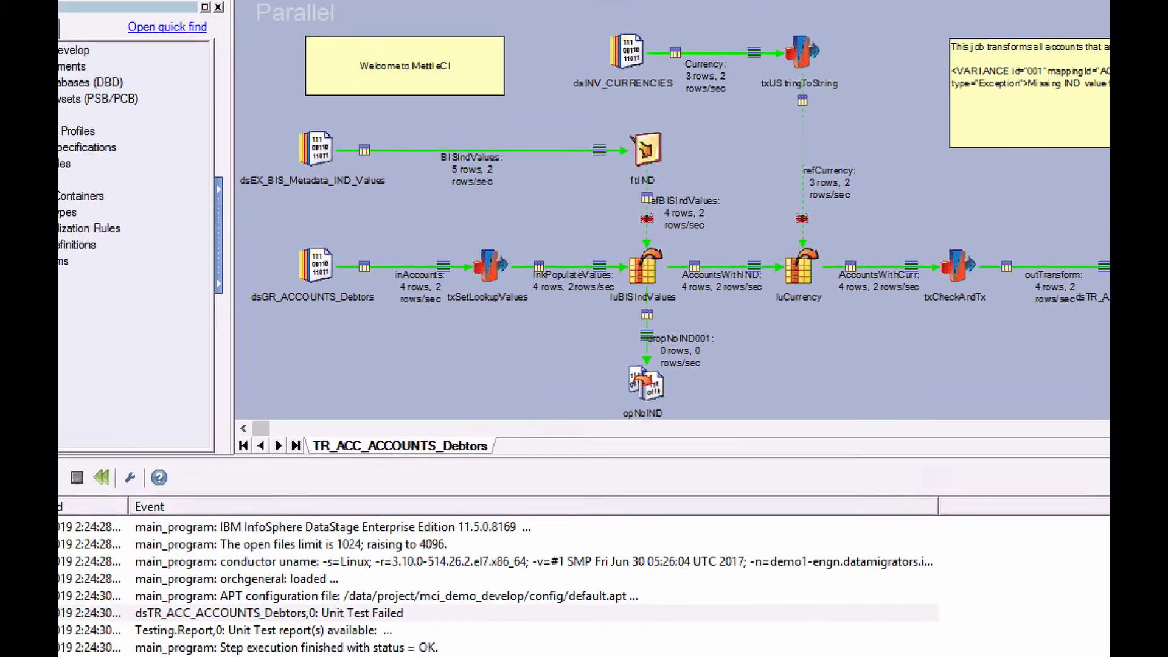
Step: Launch MettleCI - Unit Test Results and review the failing DEC_BALANCE cells
left_click(290, 67)
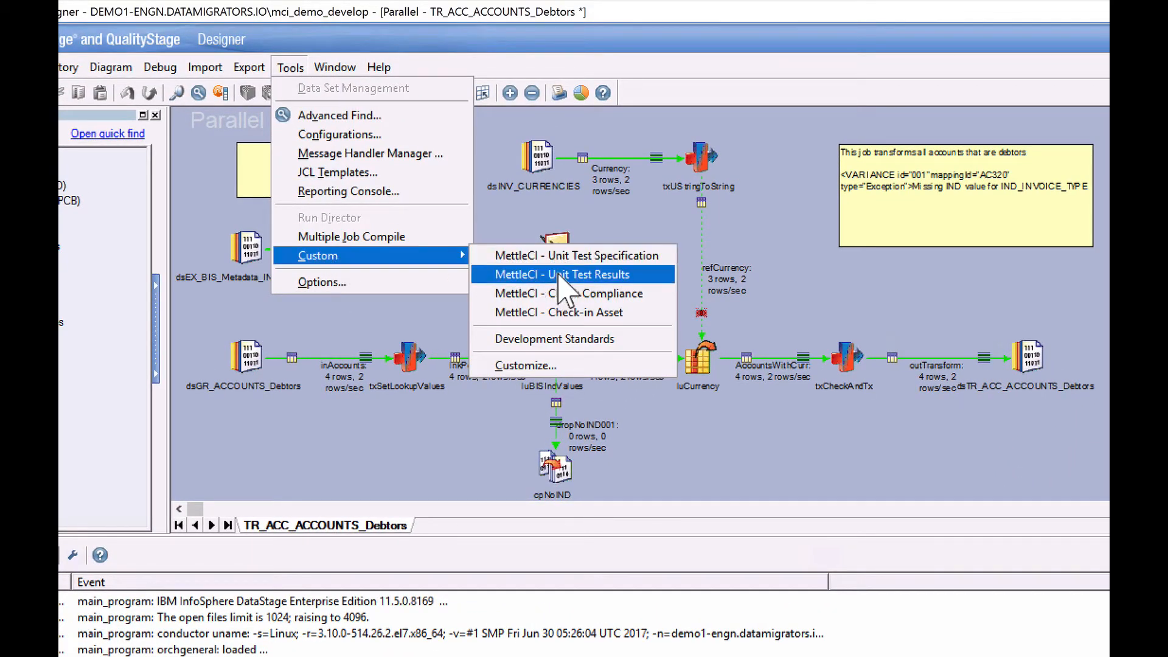
left_click(563, 273)
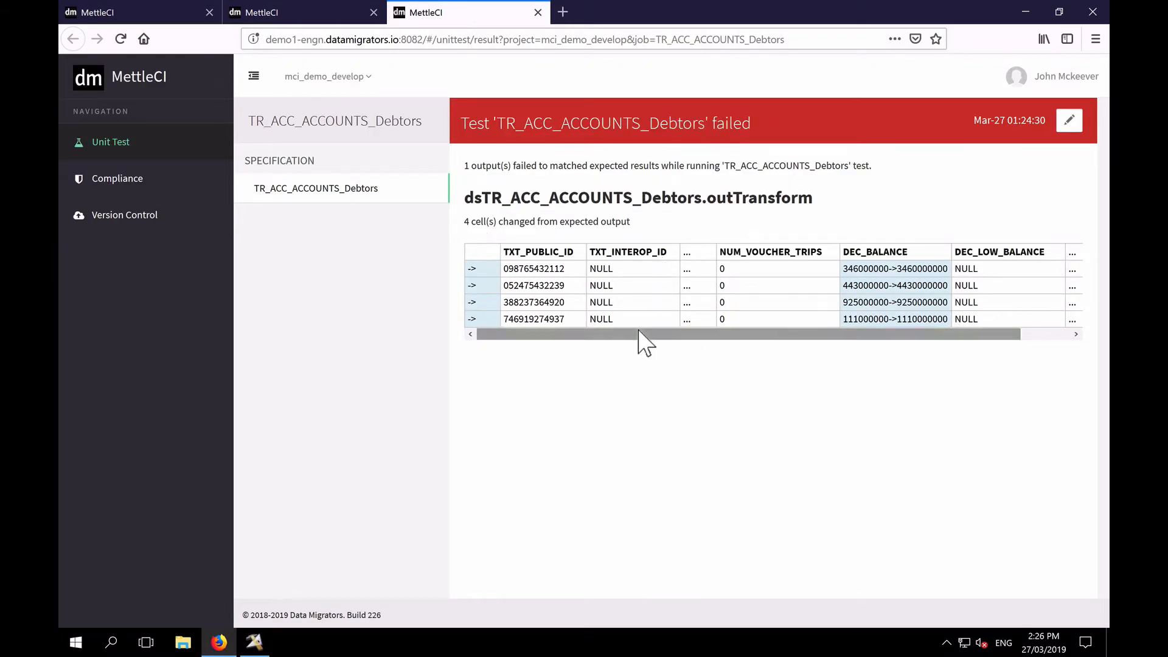
mouse_move(637, 349)
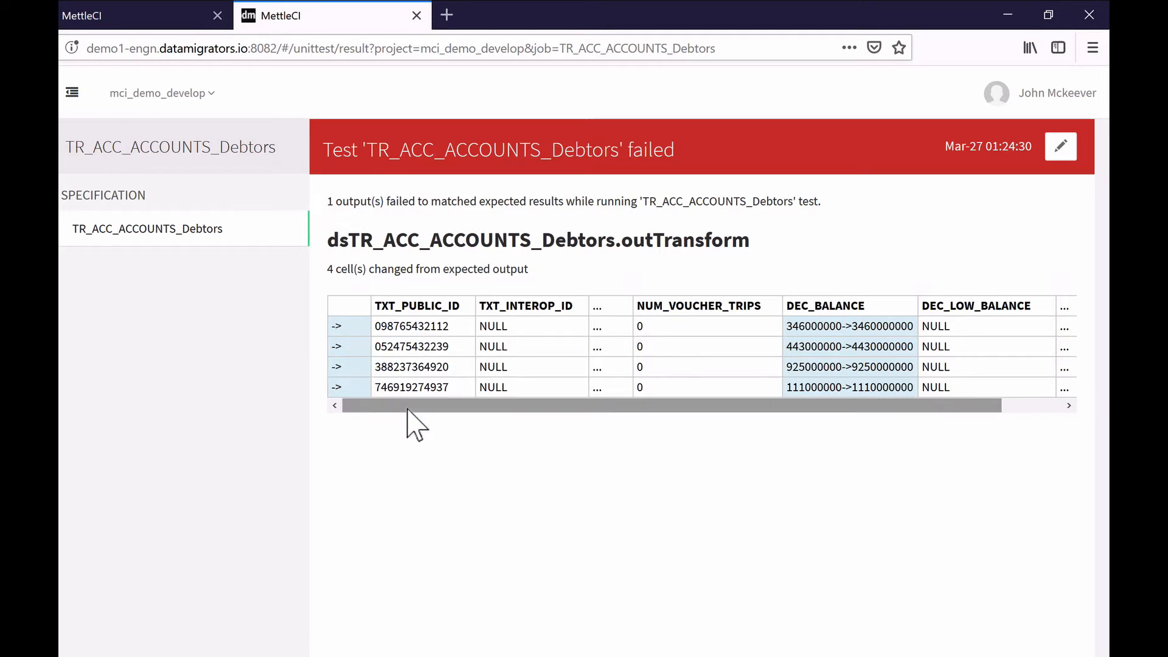
mouse_move(850, 326)
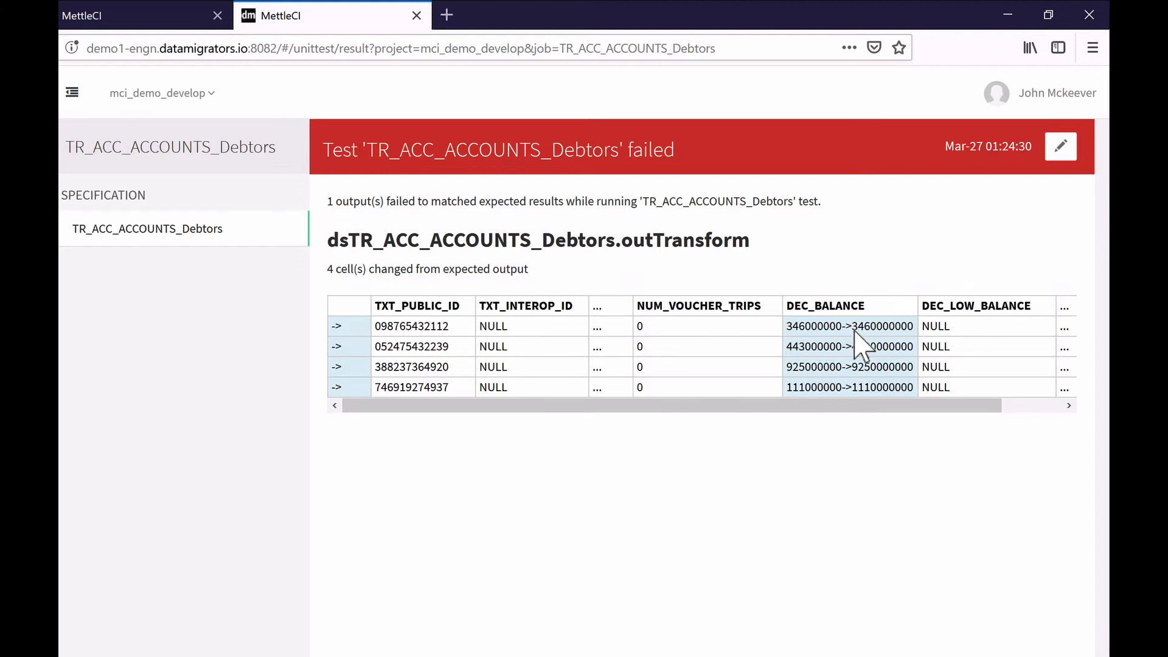
mouse_move(864, 404)
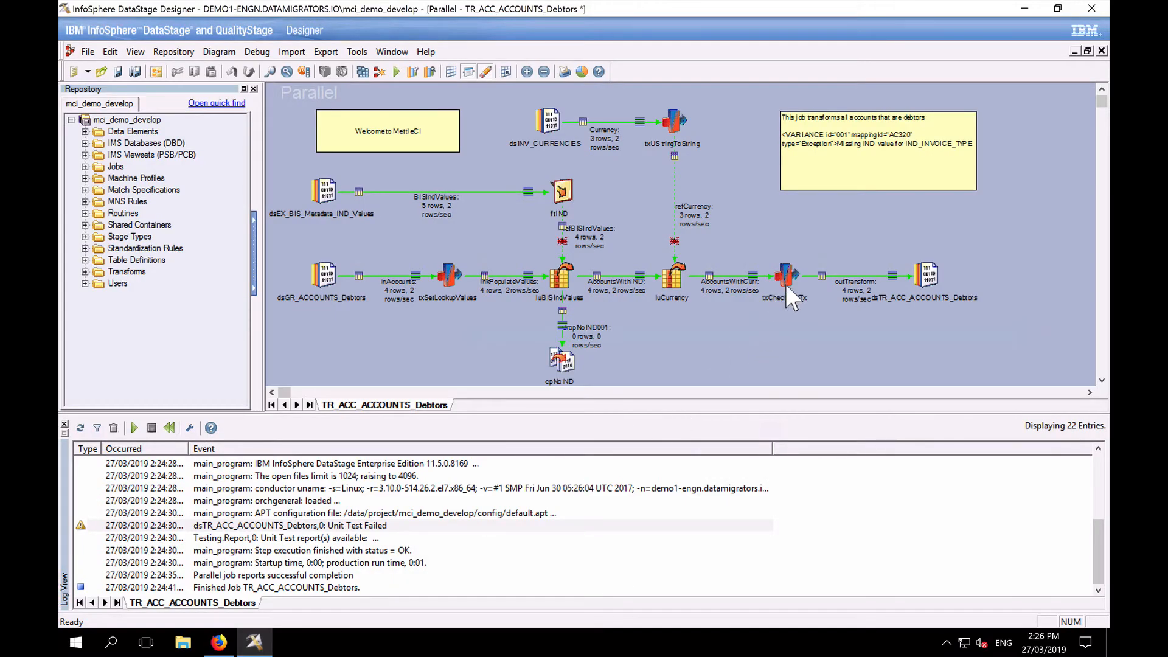
Step: Correct the DEC_BALANCE derivation in the txCheckAndTx transformer
double_click(788, 276)
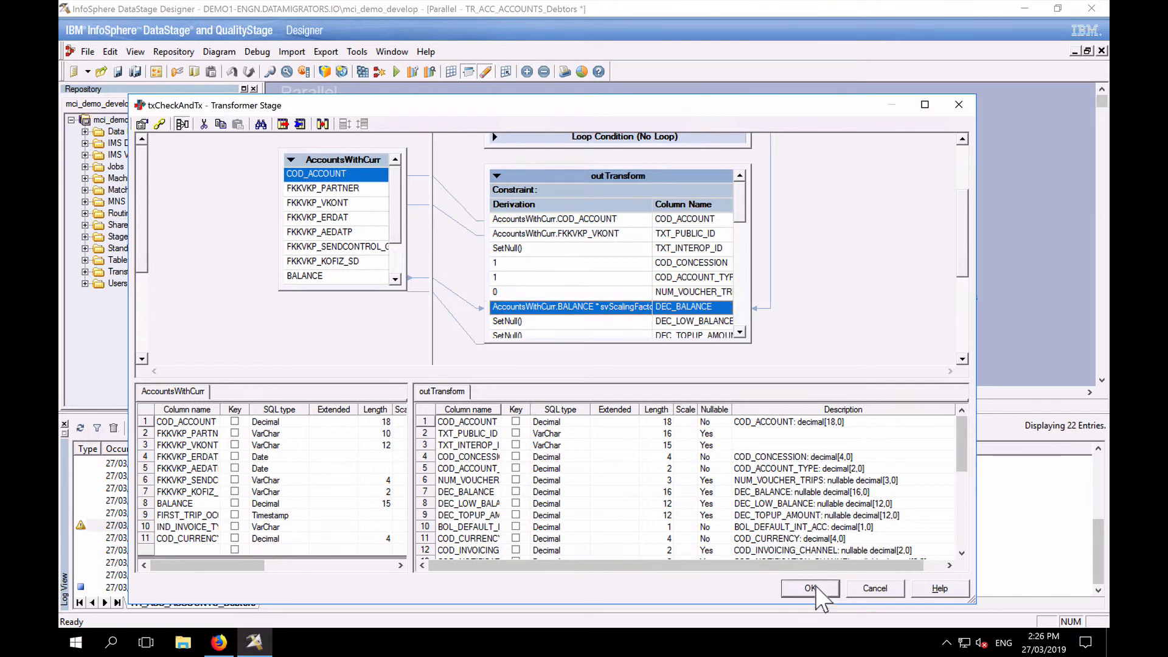
left_click(811, 589)
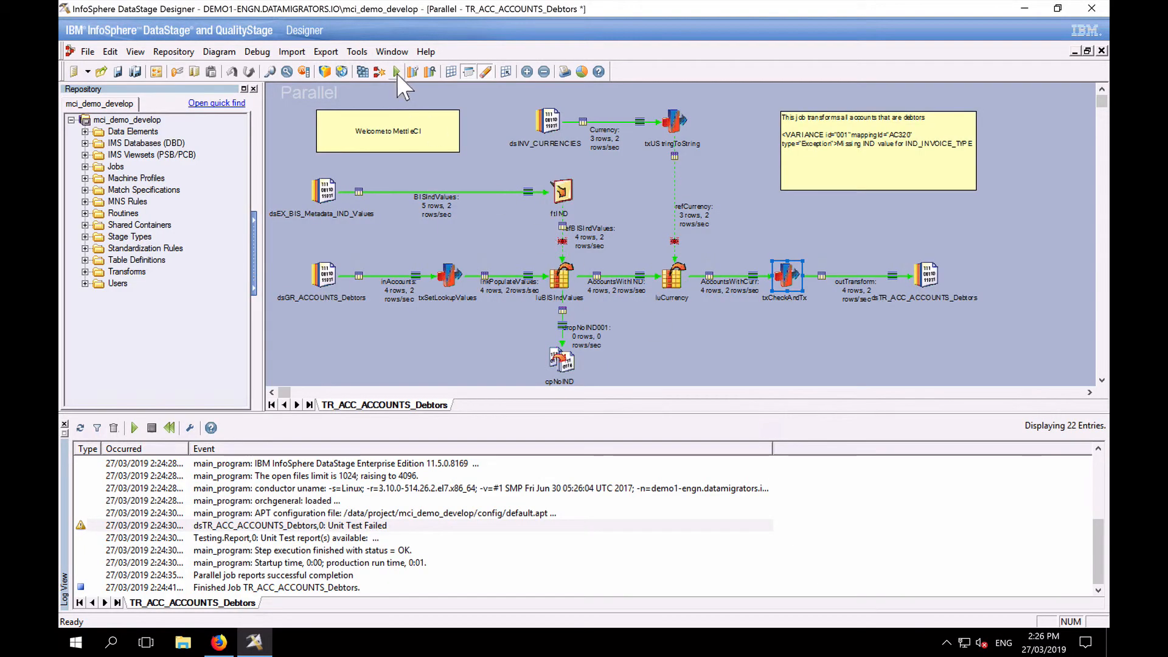
Step: Recompile the modified job and set its global parameters value set for the rerun
left_click(395, 71)
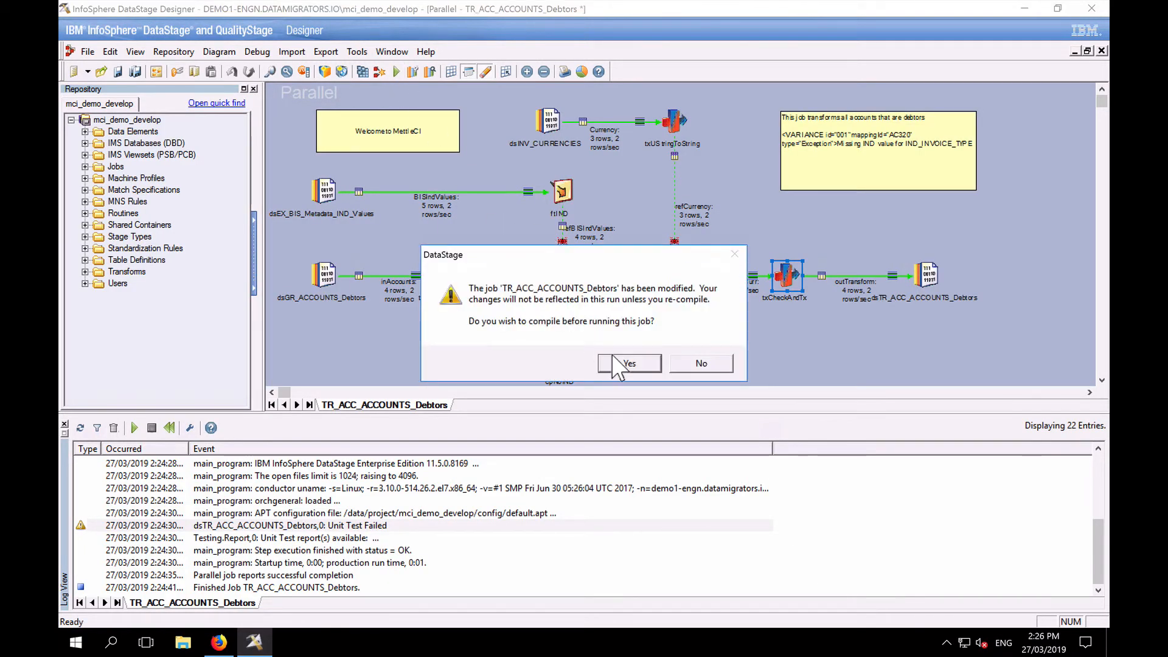
left_click(628, 363)
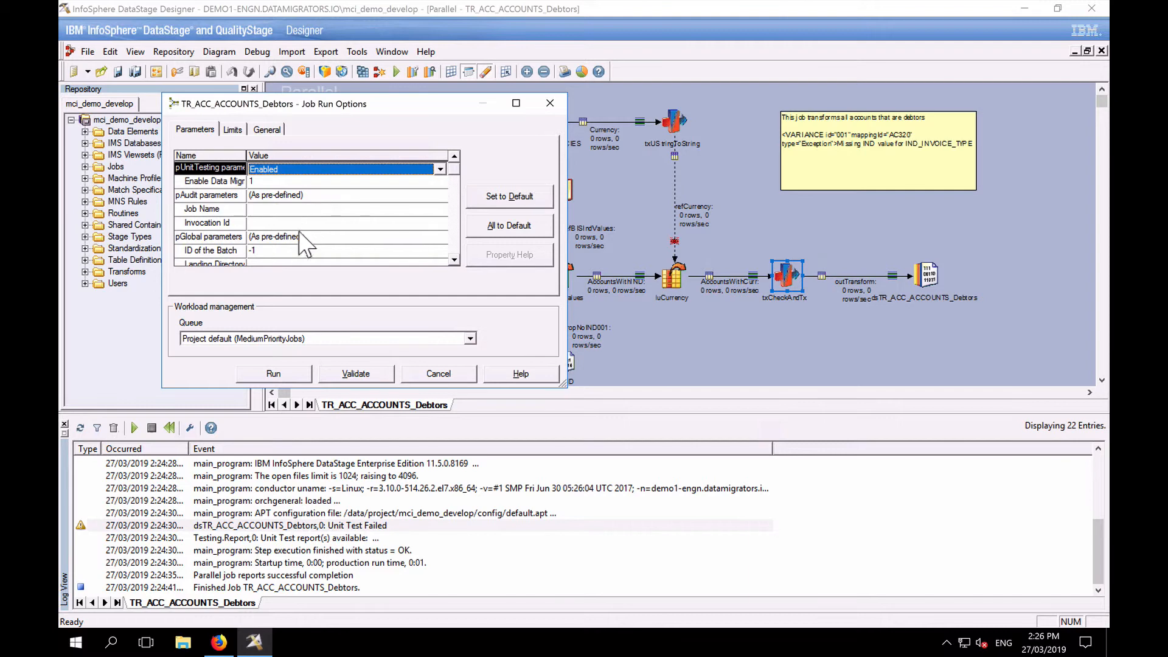
left_click(440, 238)
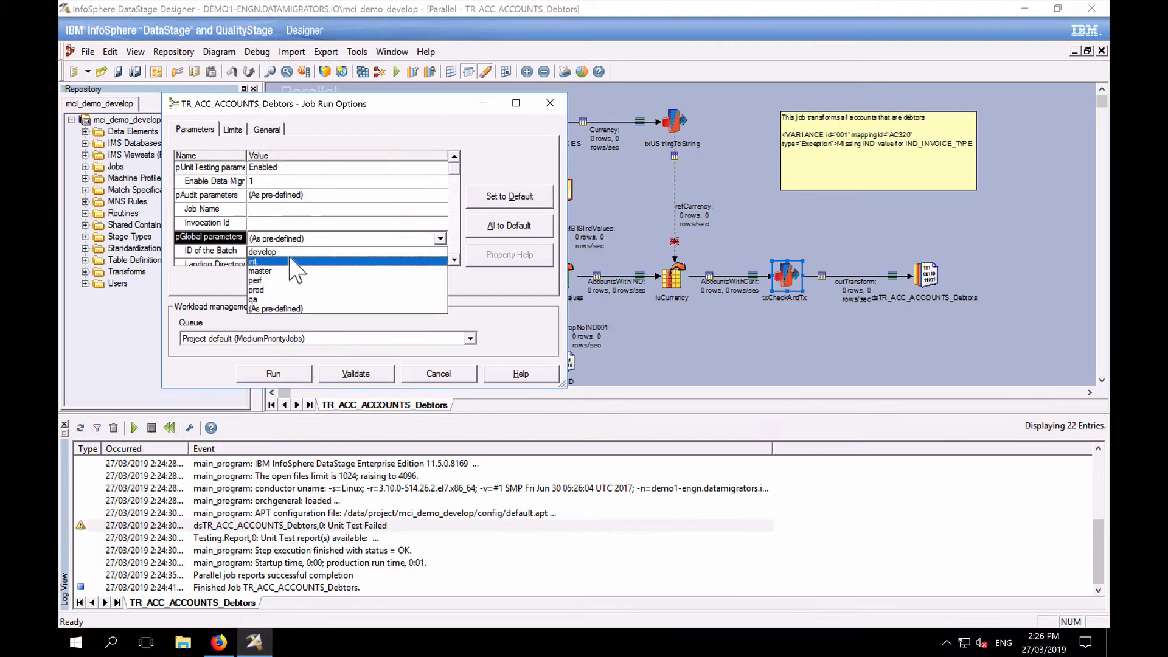
left_click(263, 251)
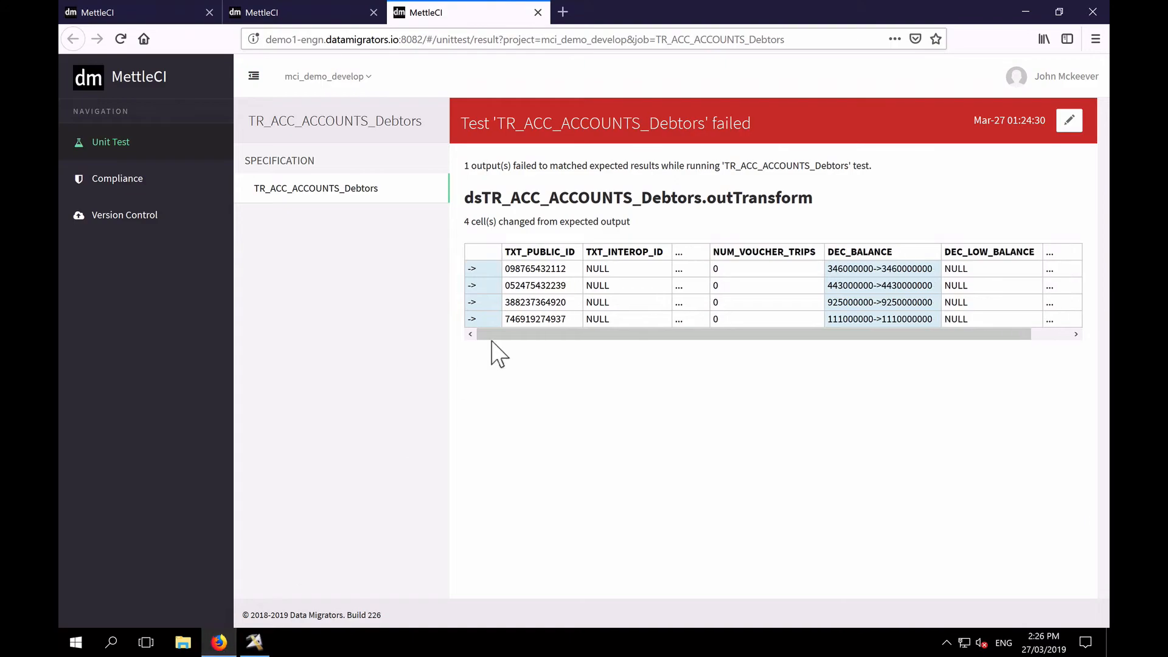
mouse_move(613, 484)
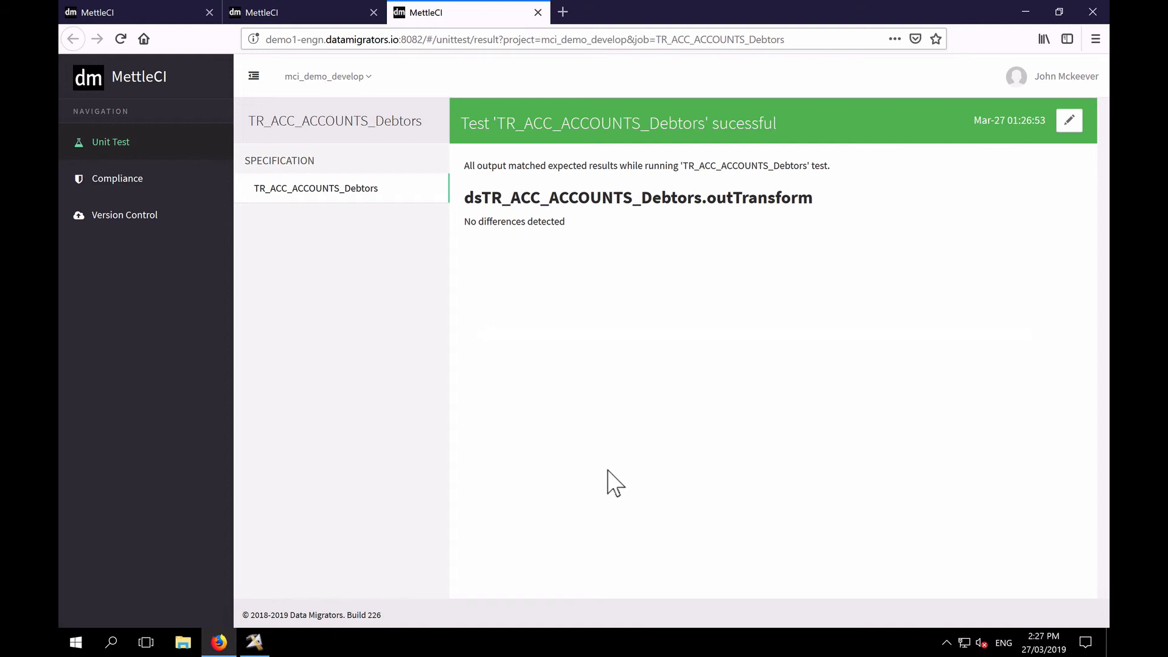
mouse_move(242, 270)
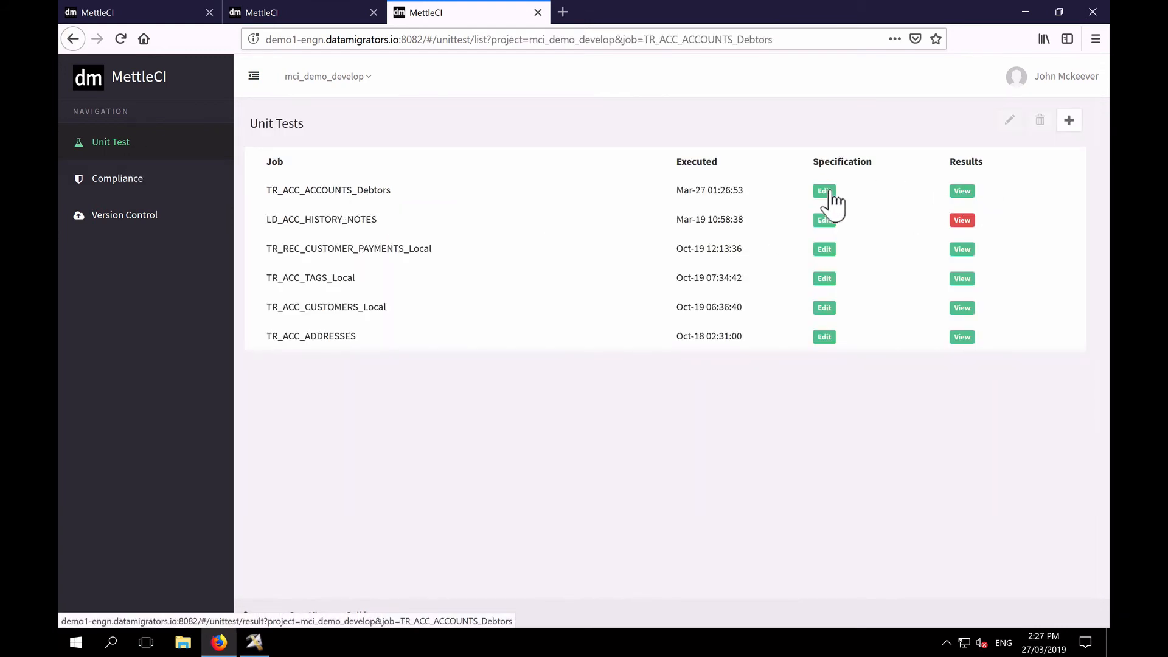
Step: Start a new Version Control check-in for TR_ACC_ACCOUNTS_Debtors with Include Unit Tests switched on
left_click(824, 191)
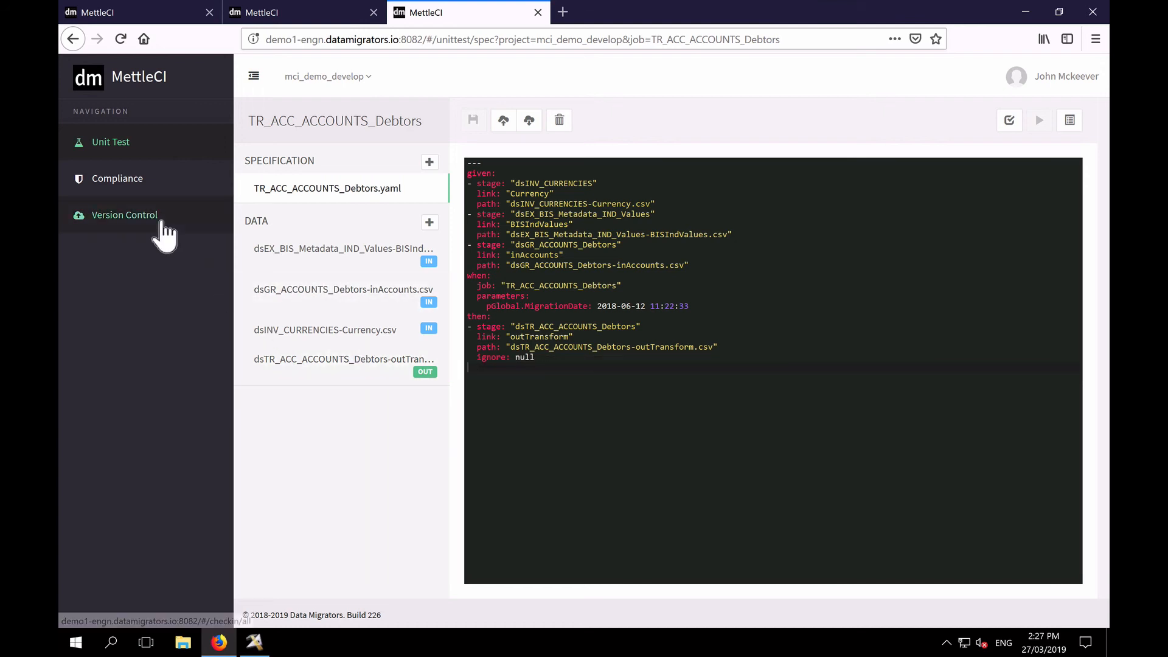
left_click(124, 215)
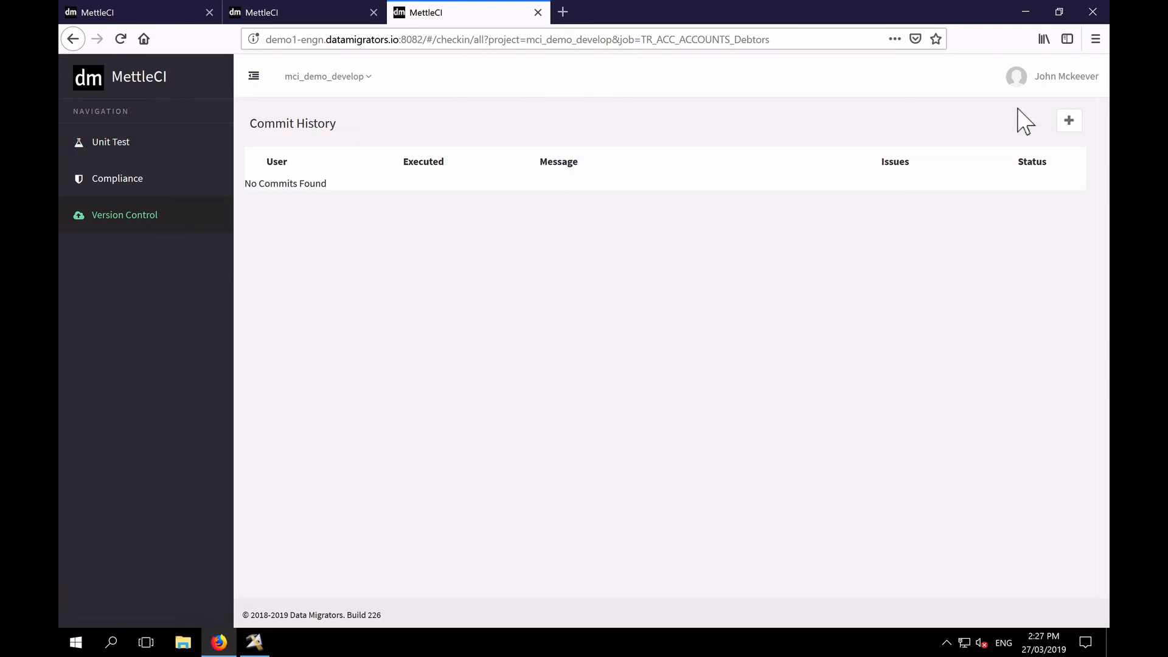
left_click(1069, 120)
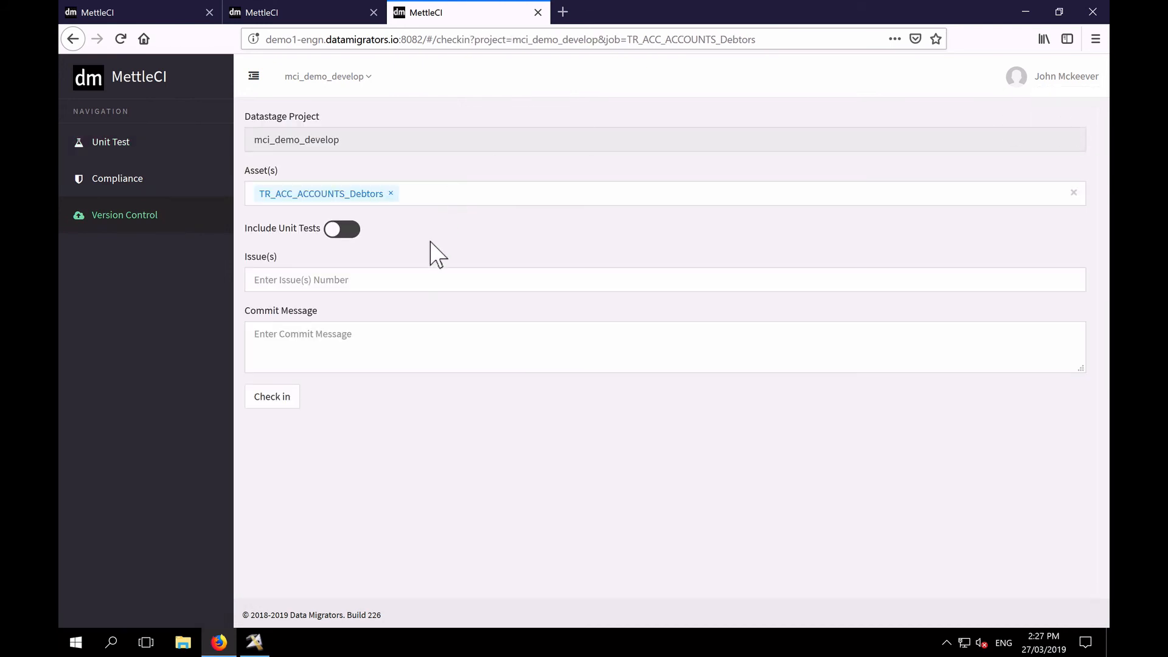
left_click(342, 229)
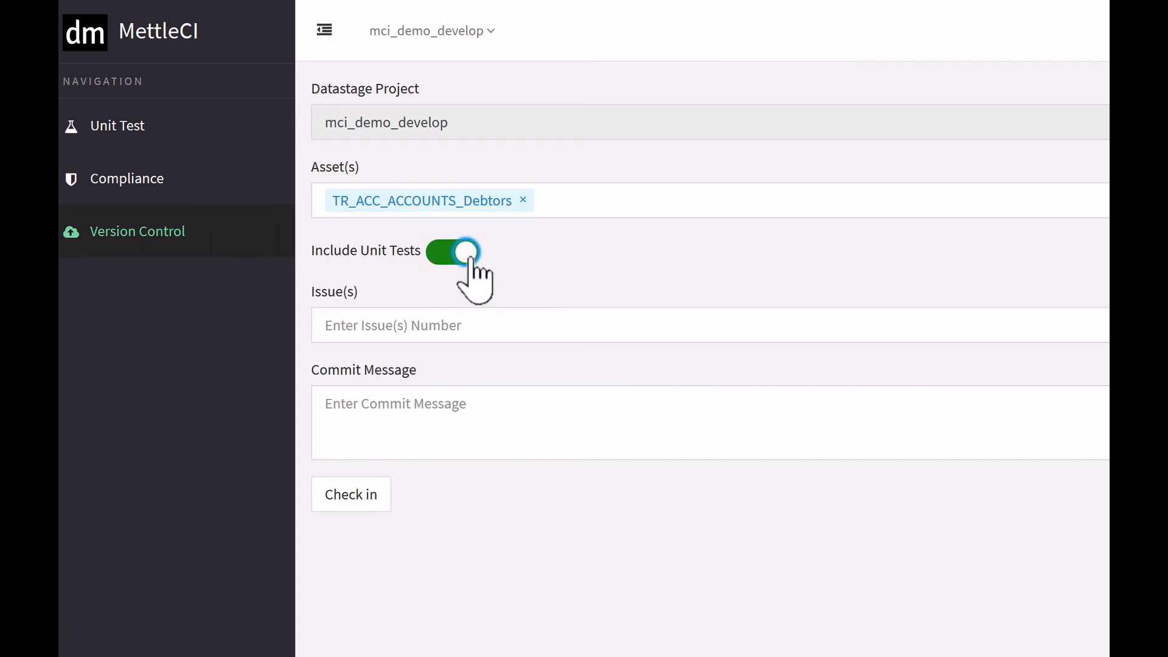